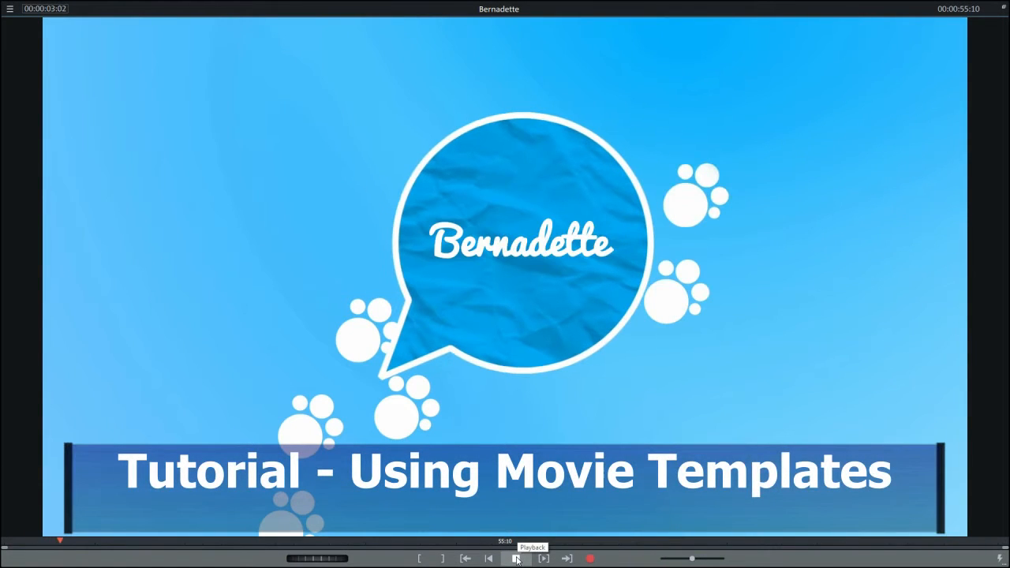
Stop and start previews of the Bernadette, A Cold Place, action and Freedom template movies
click(517, 560)
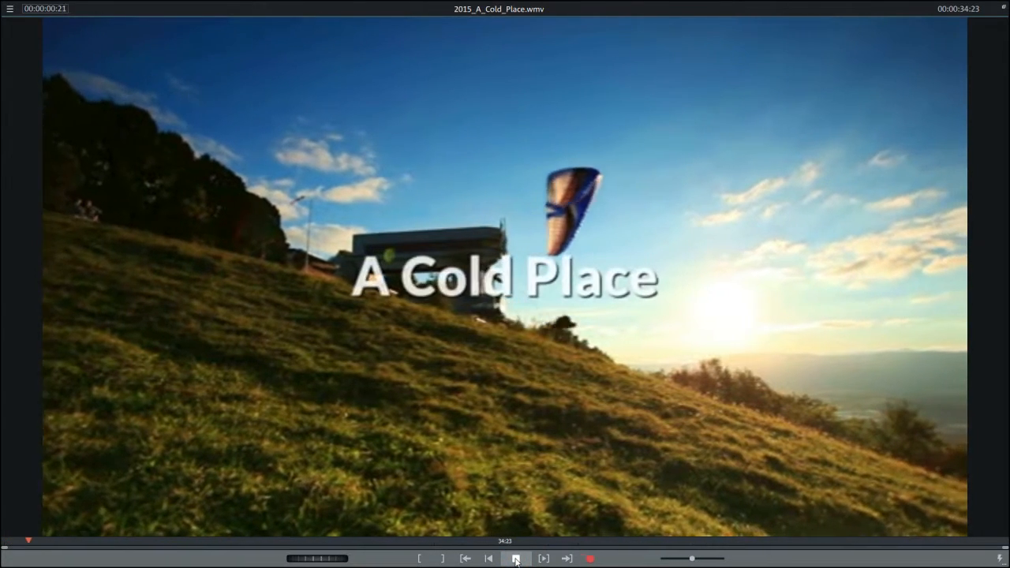
click(514, 559)
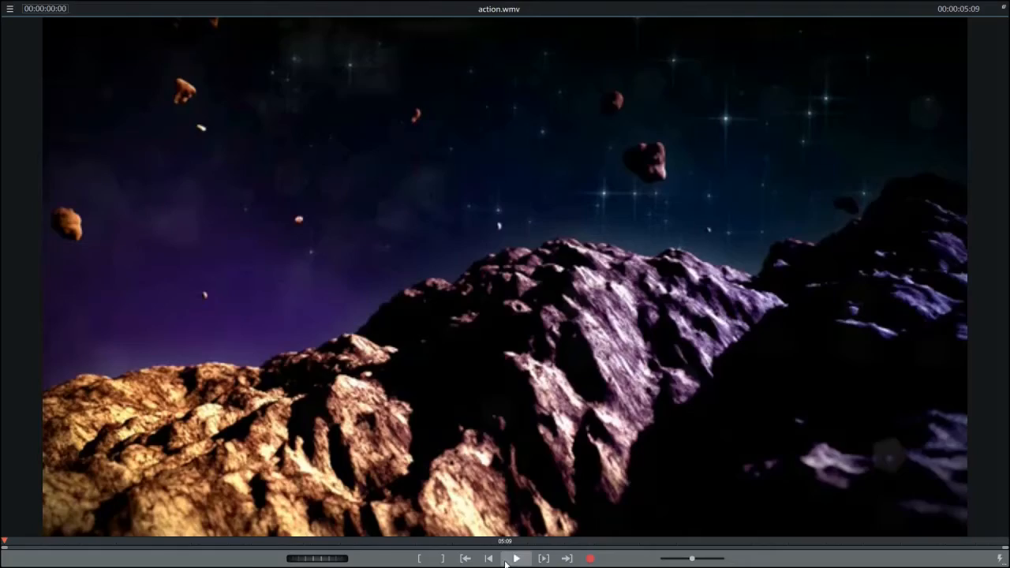
click(517, 559)
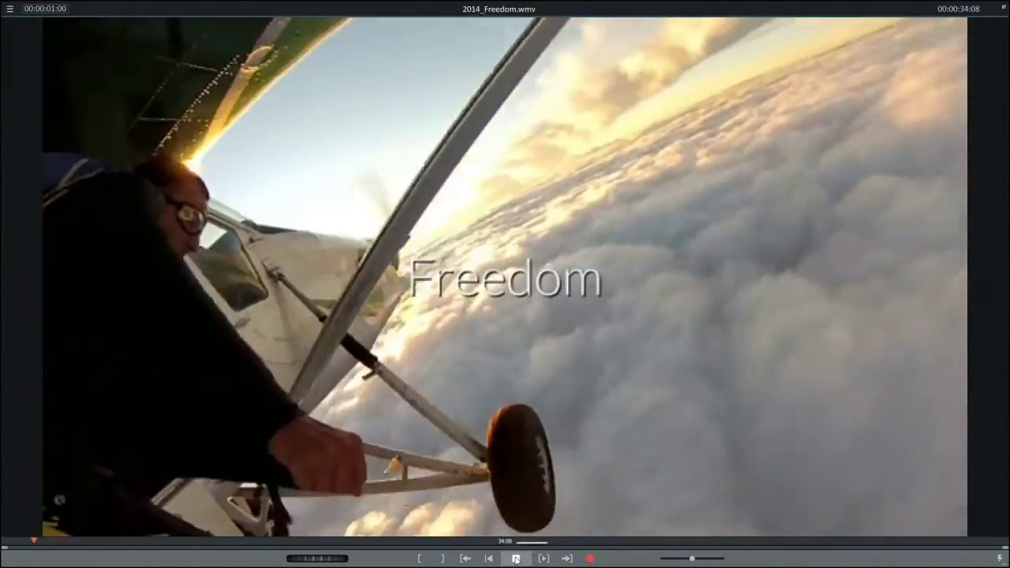
click(516, 559)
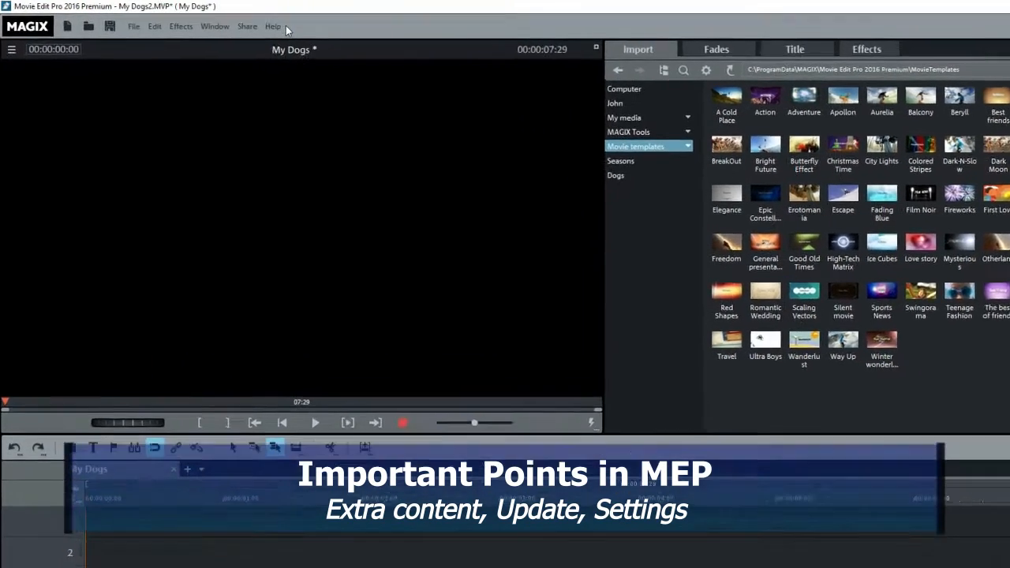
Check the Help menu, then view the Video/Audio tab of the Program settings dialog
click(275, 26)
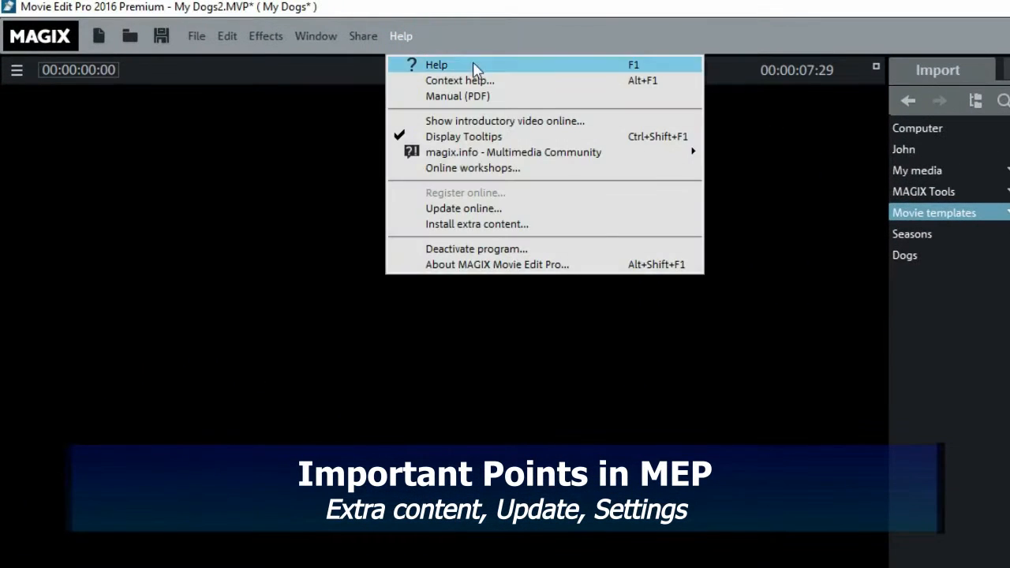
mouse_move(553, 224)
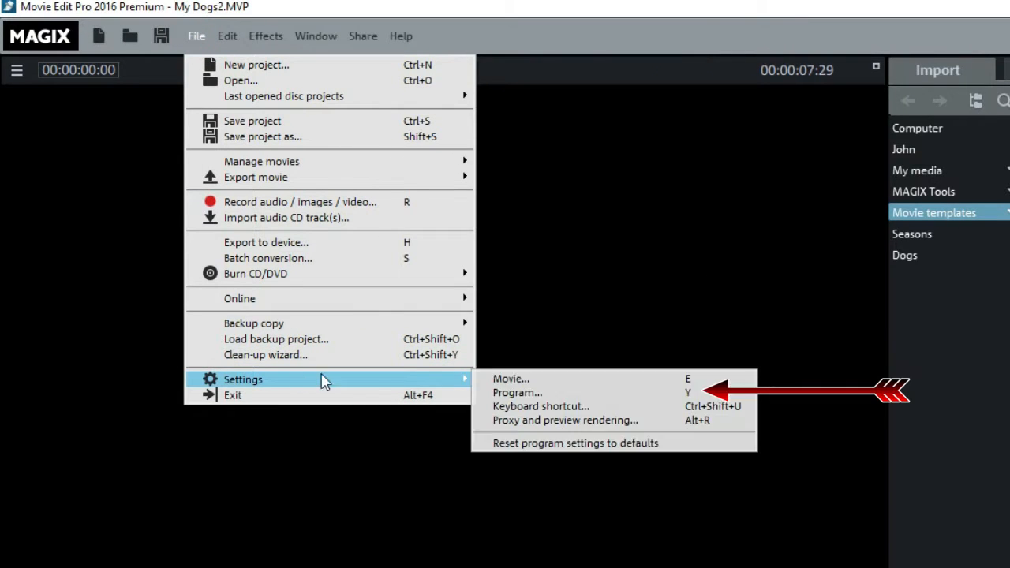
click(517, 393)
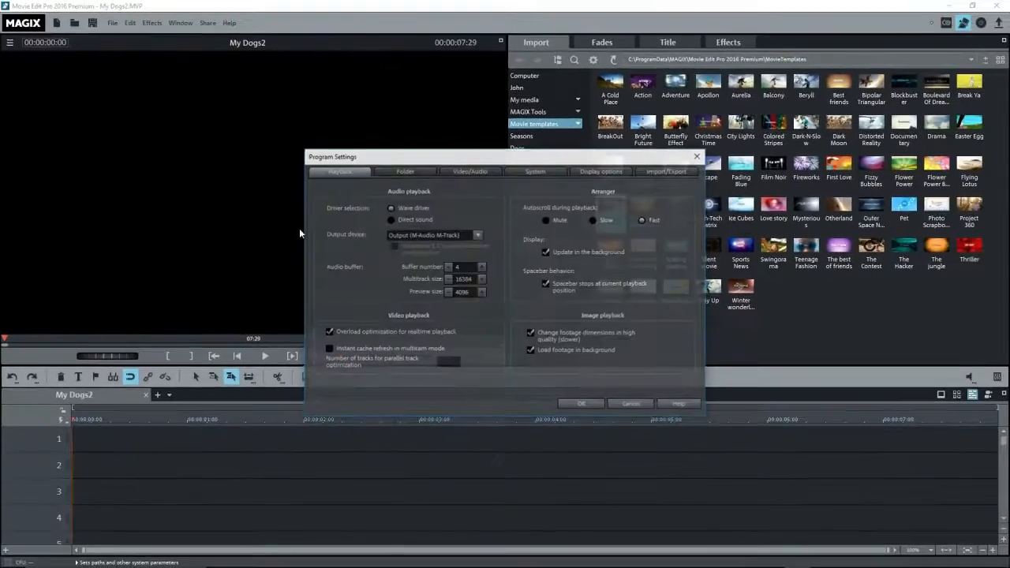
click(470, 171)
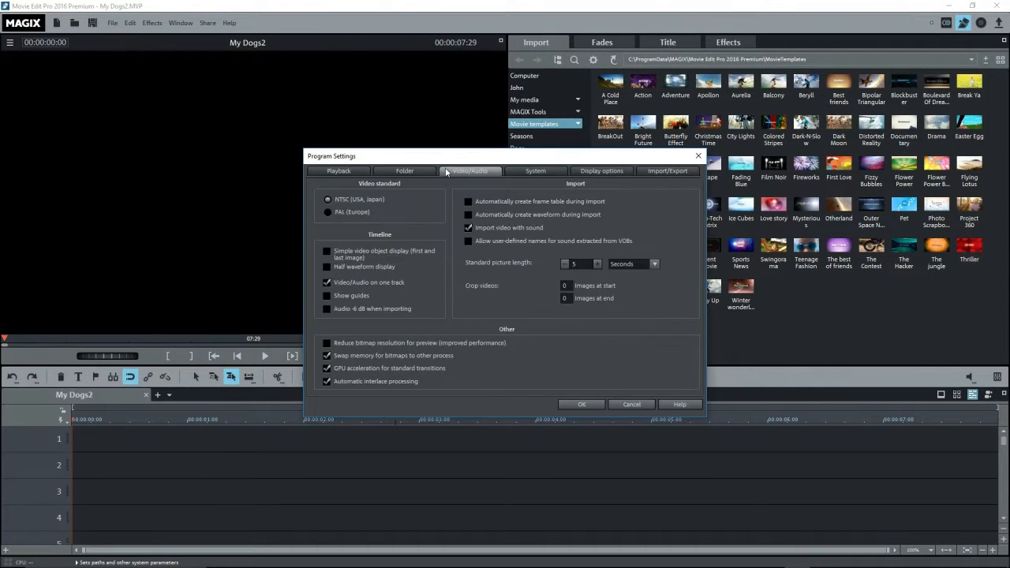
click(582, 405)
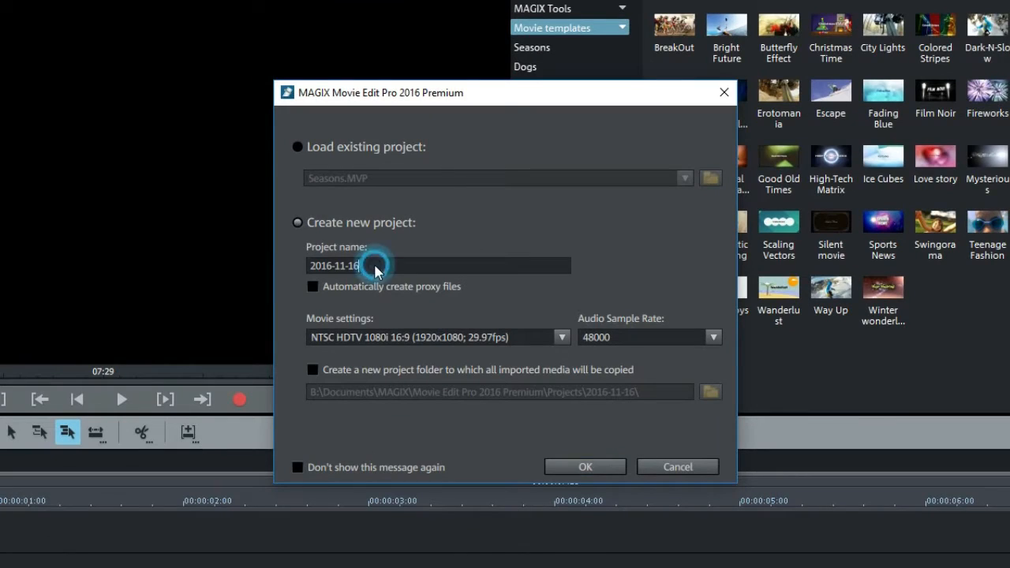
Name the new project 'My Dogs' and confirm its creation
text(My)
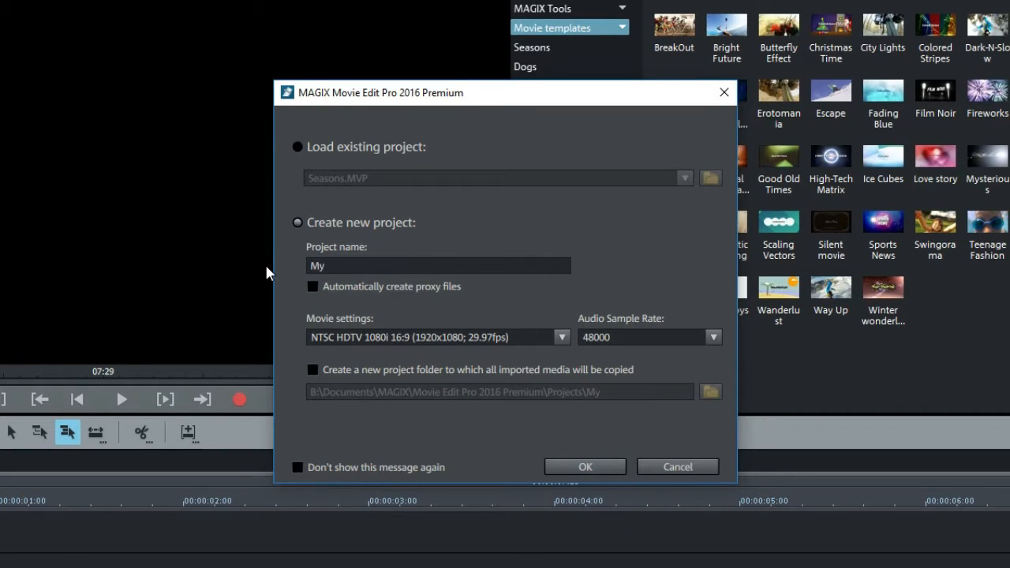
text(Dogs)
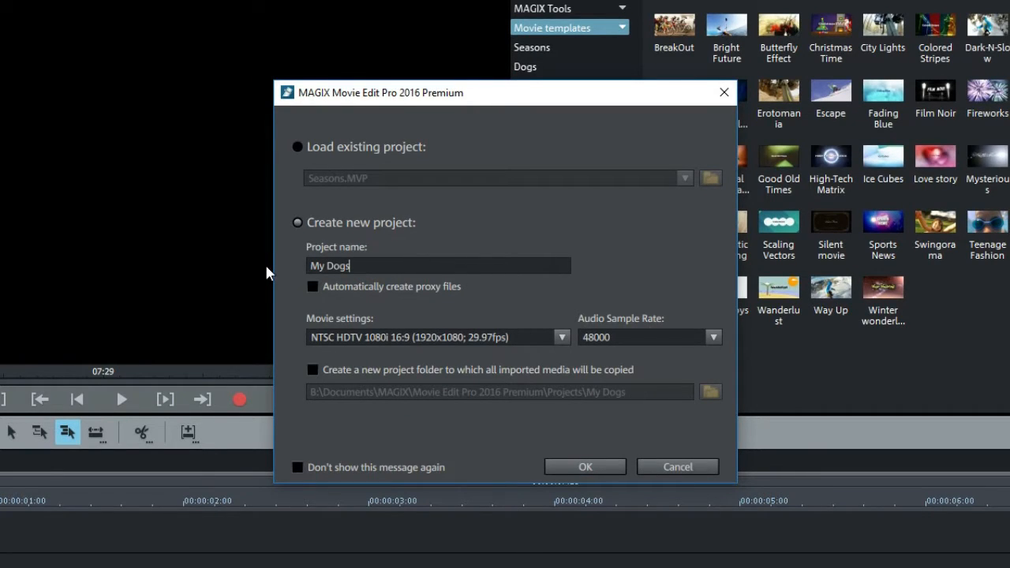
click(586, 467)
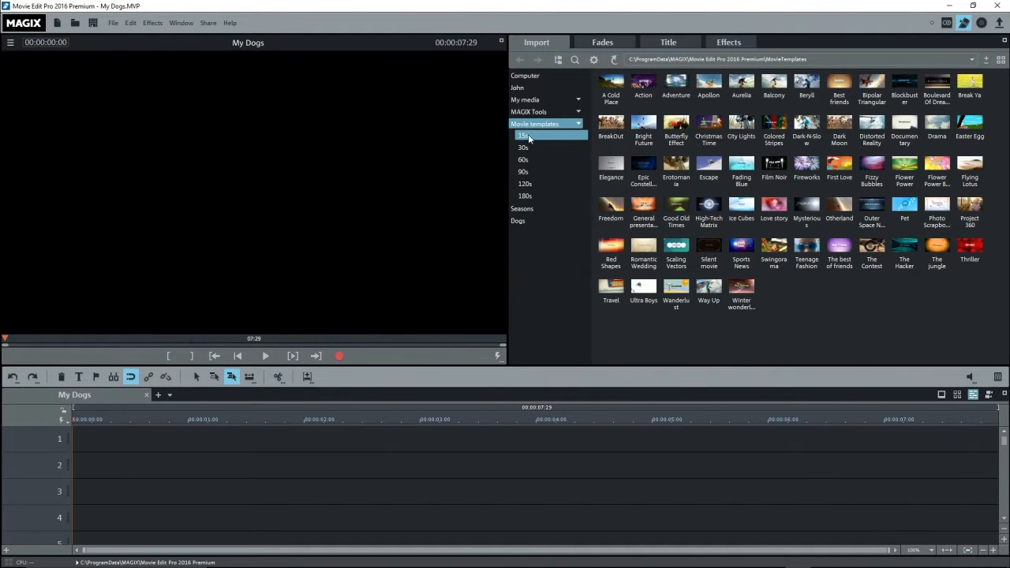
Load the Pet template from Import > Movie templates into the storyboard
click(525, 196)
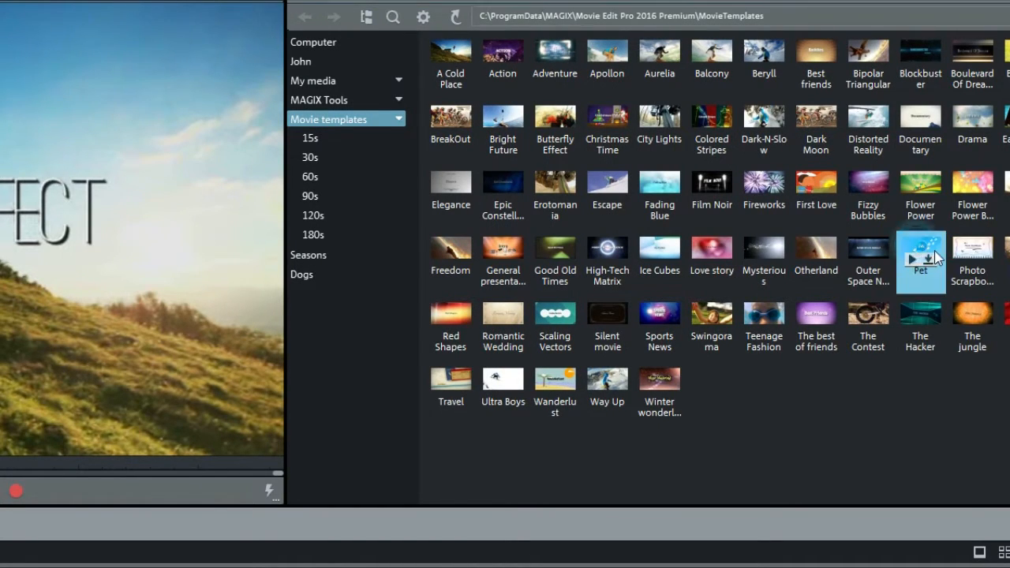
click(921, 258)
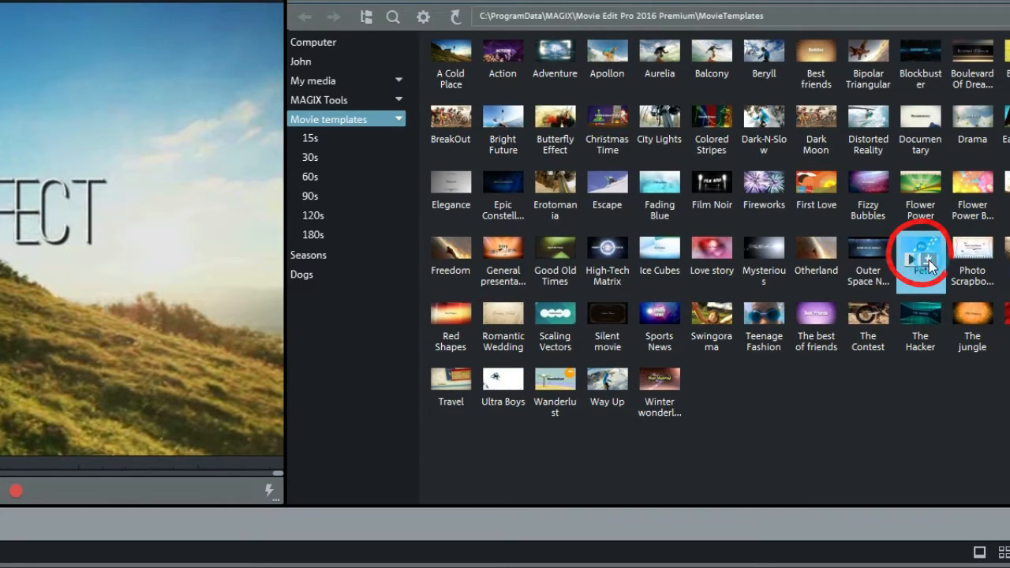
double_click(921, 259)
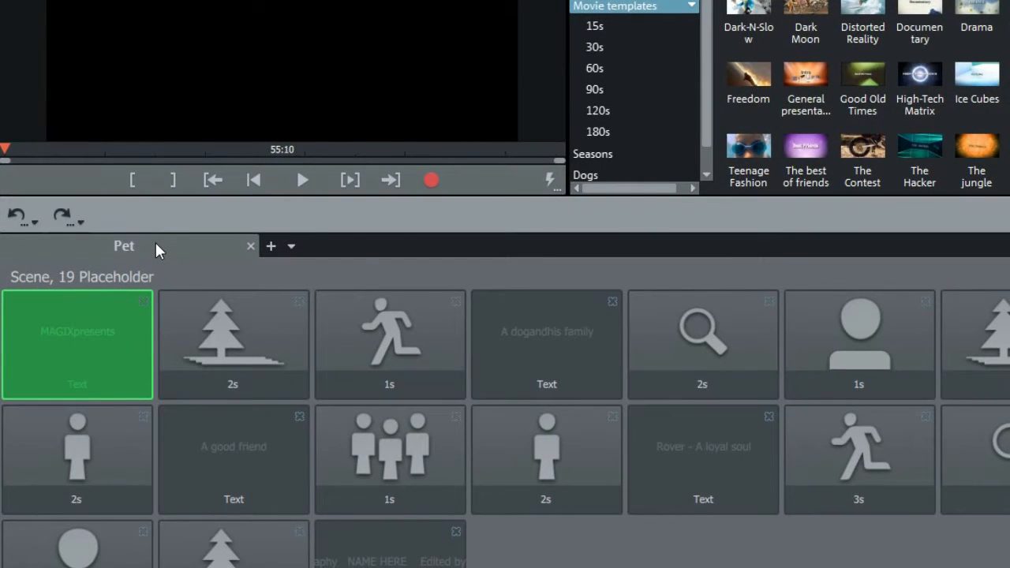
Rename the Pet movie tab to 'Bernadette' in the Rename movie dialog
double_click(123, 245)
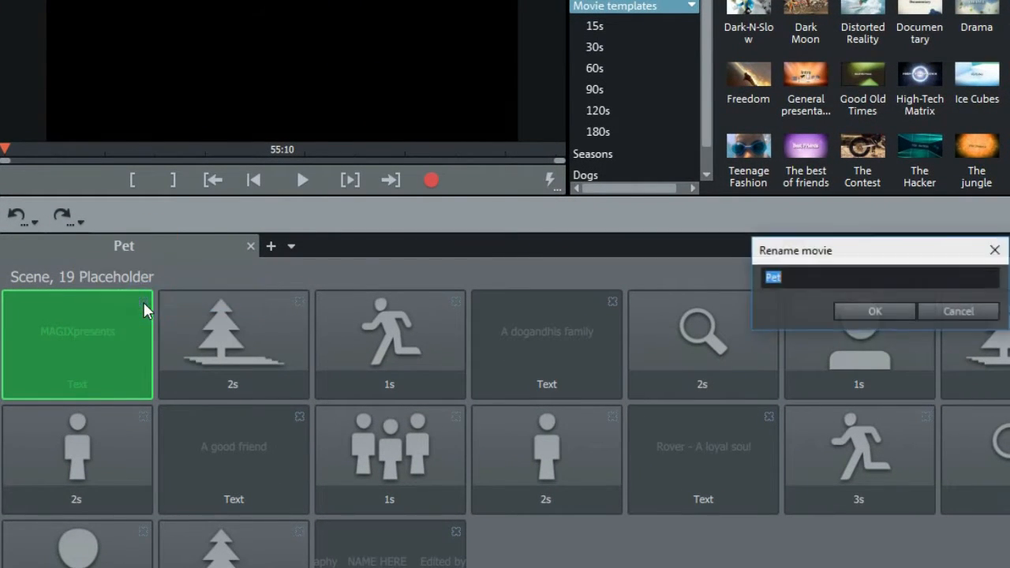
text(Bernade)
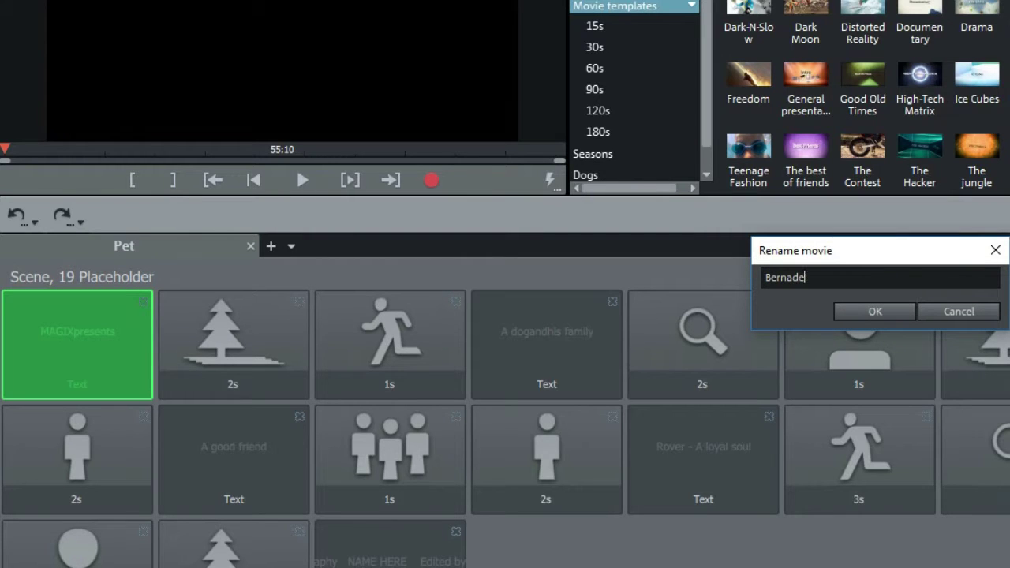
click(875, 311)
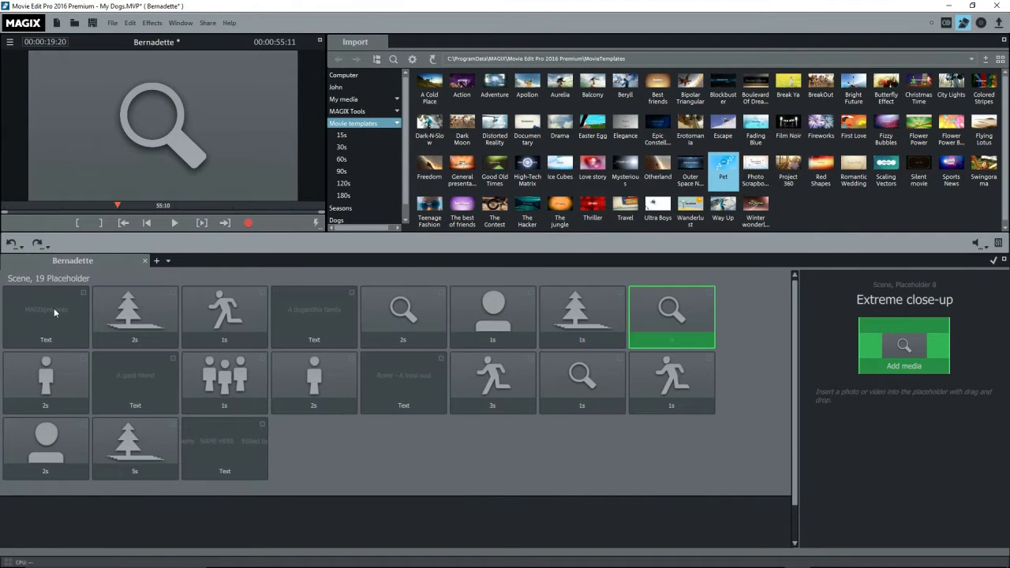
Edit the opening title to Bernadette, play the movie start, and shrink the preview
click(45, 317)
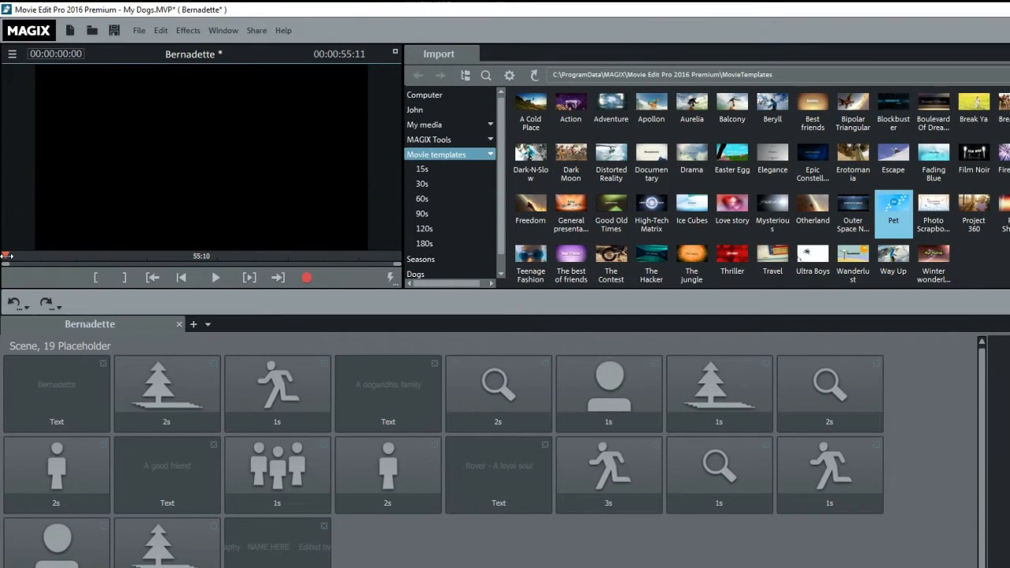
click(215, 277)
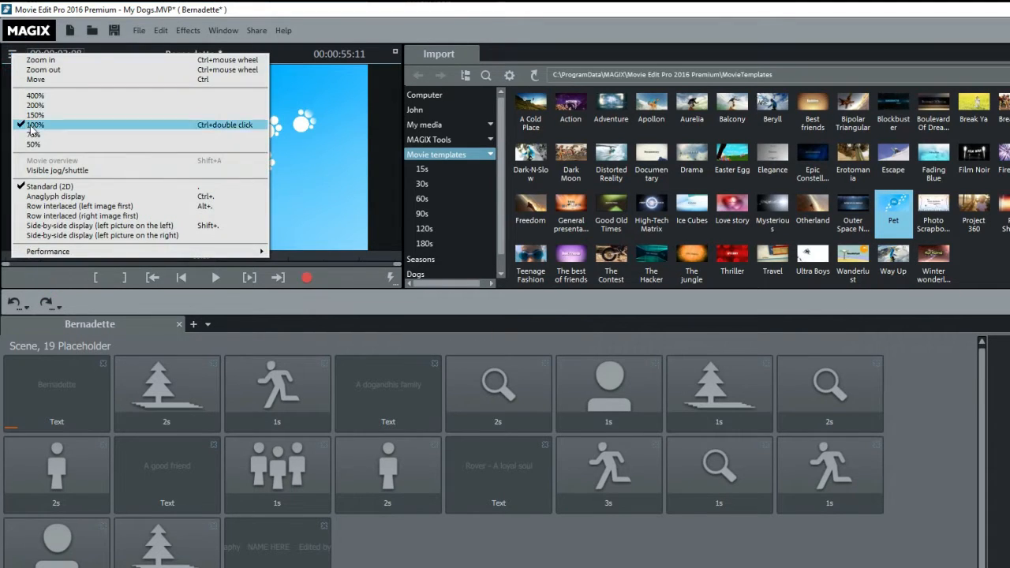
click(34, 126)
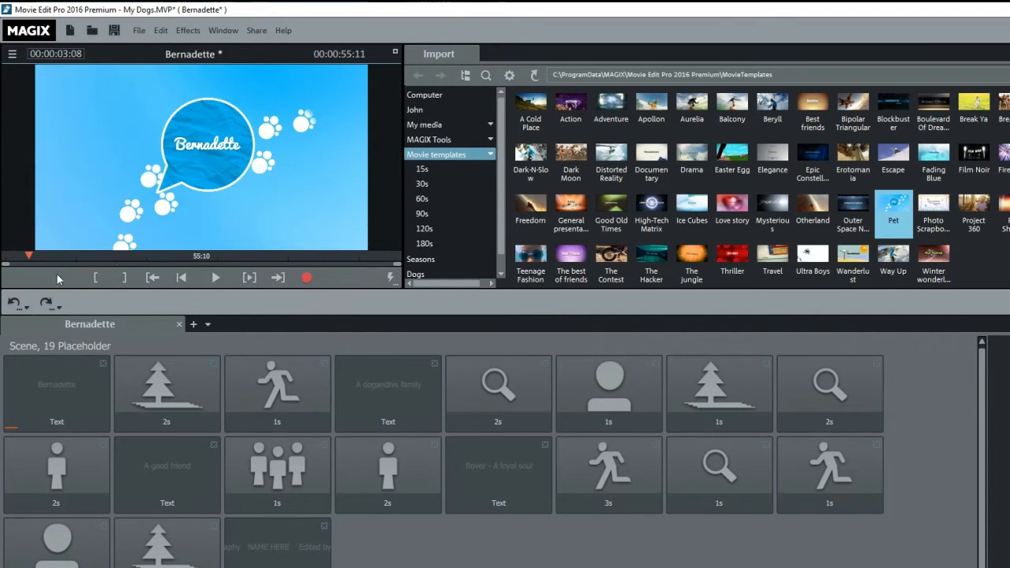
mouse_move(402, 213)
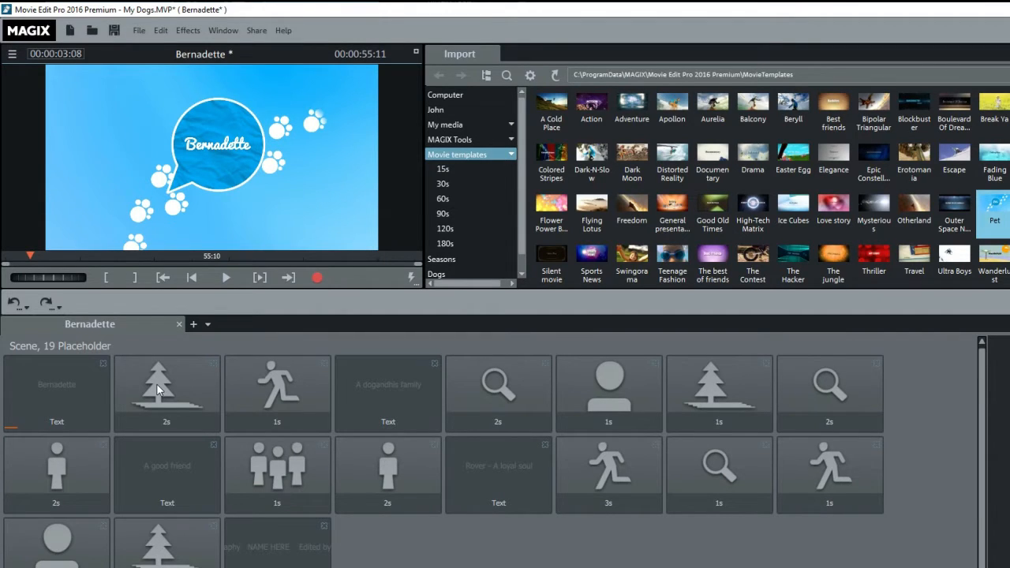
click(277, 394)
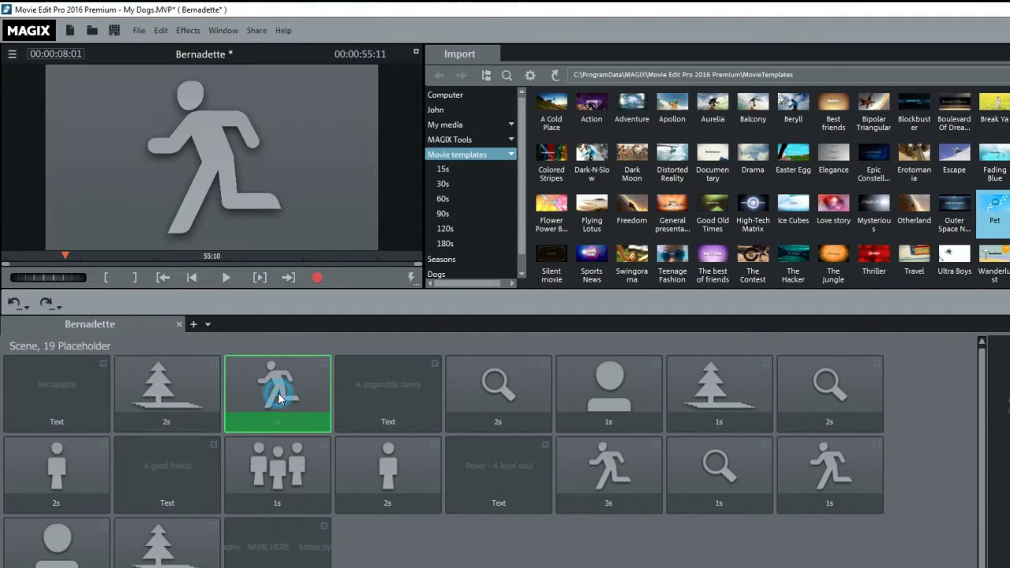
click(615, 410)
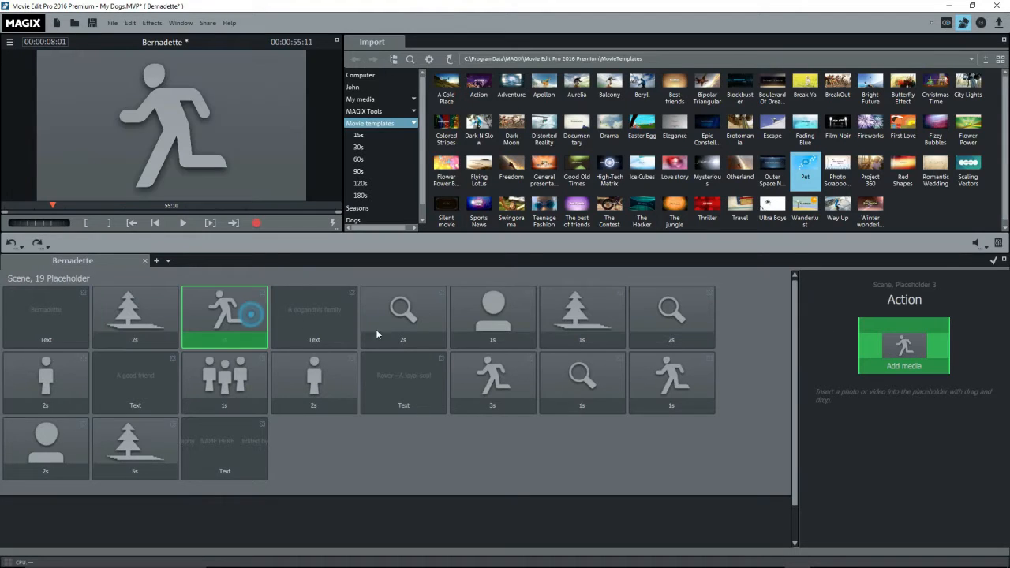
click(404, 318)
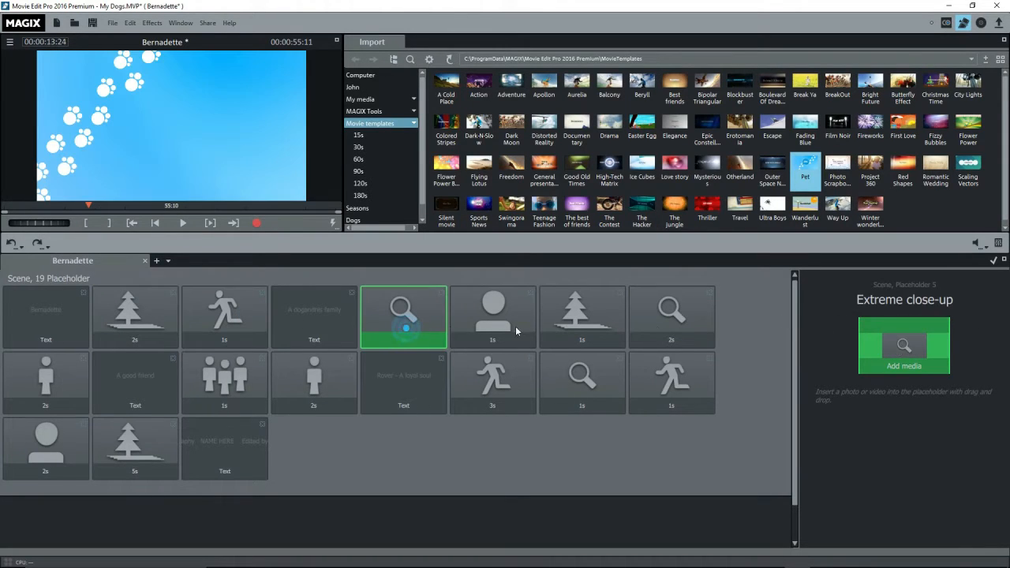
click(493, 316)
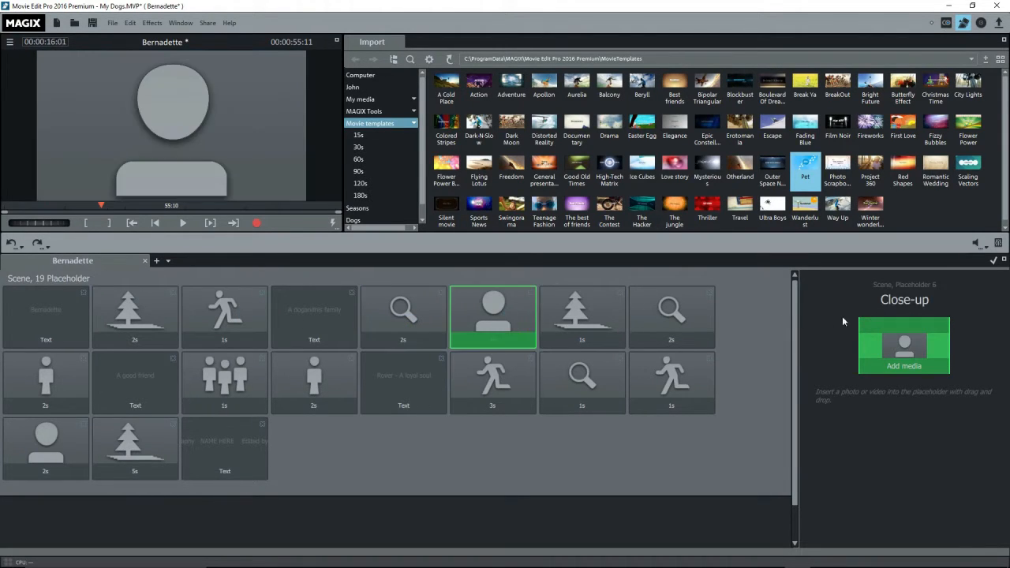
mouse_move(838, 323)
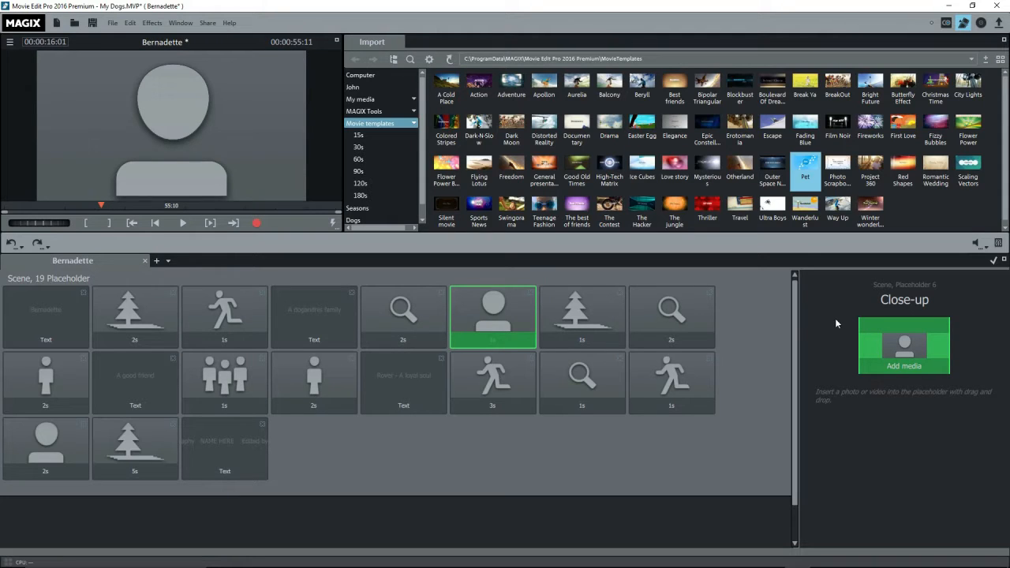
mouse_move(757, 330)
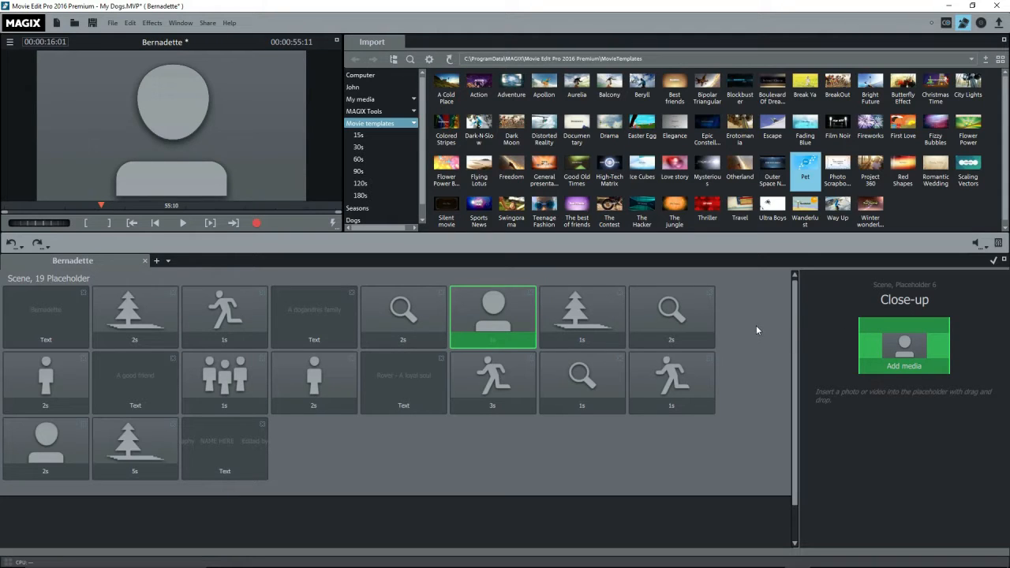
mouse_move(688, 267)
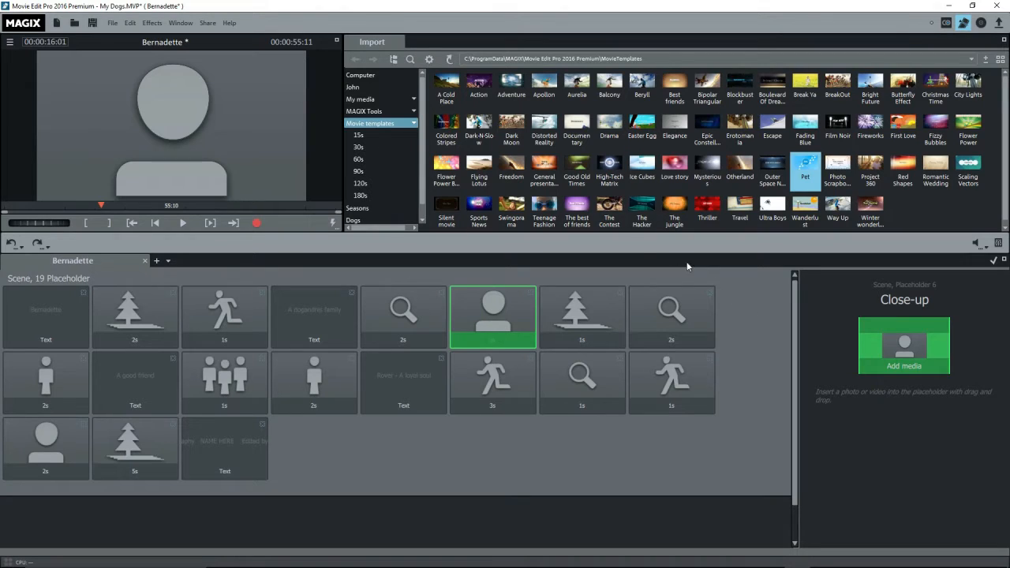
mouse_move(755, 331)
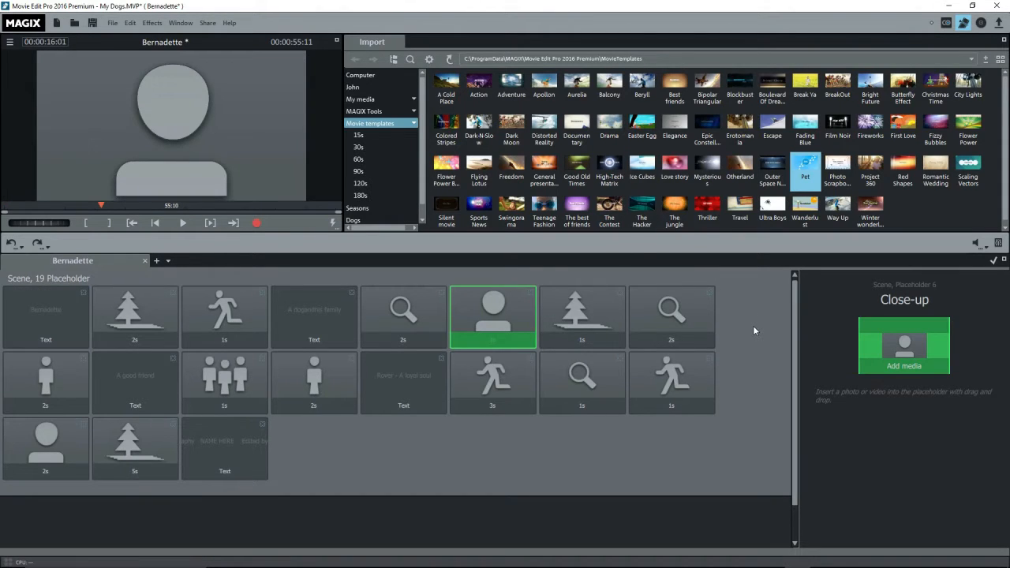
Select the extreme long shot placeholder and pick a dog photo from the Bernadette folder
click(135, 316)
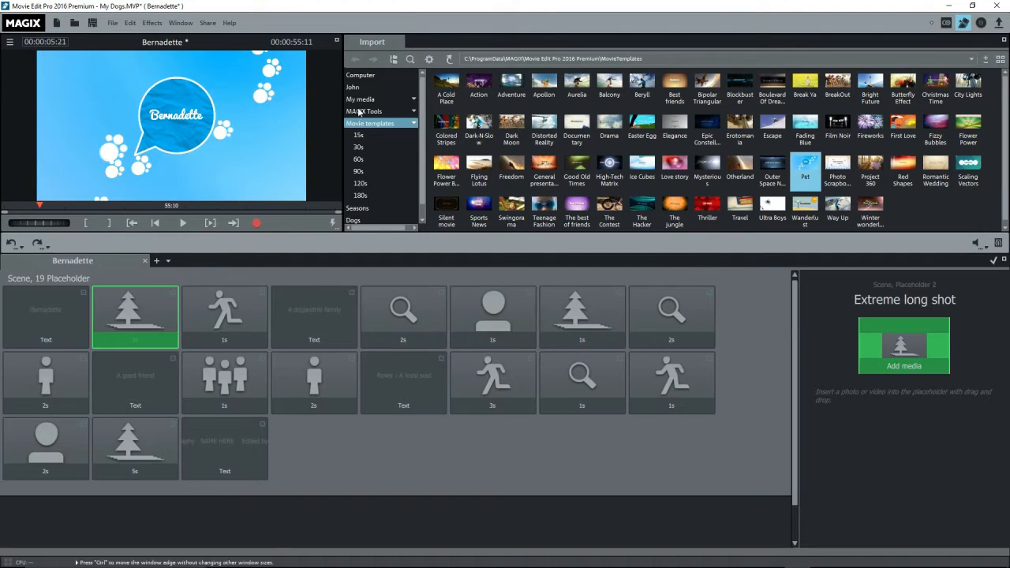
click(354, 220)
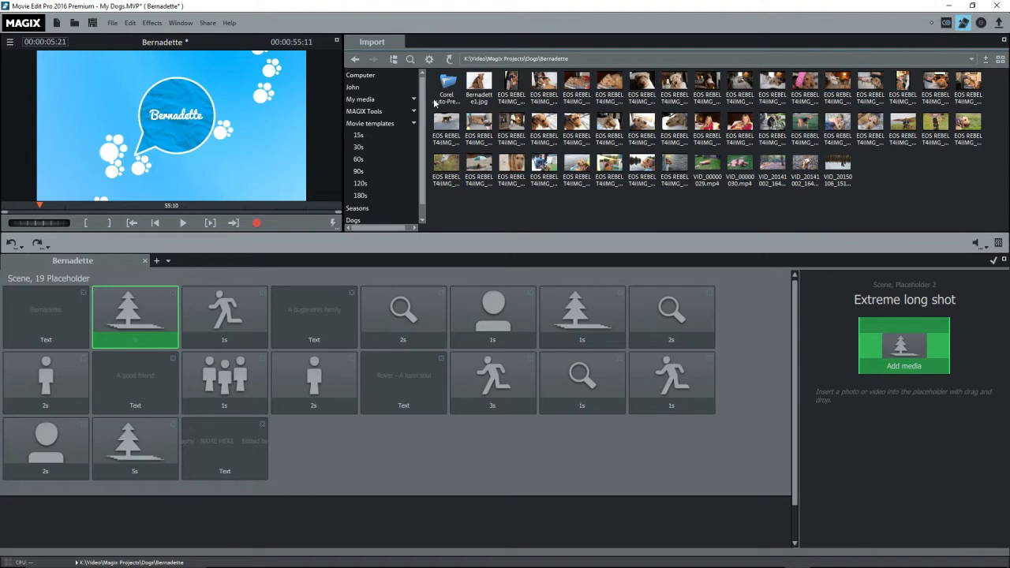
click(45, 317)
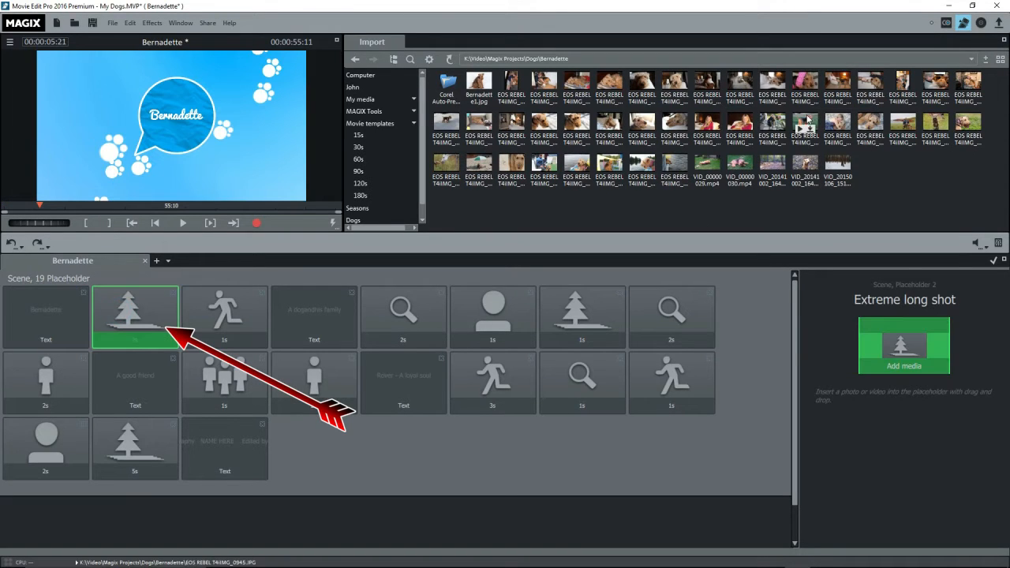
click(804, 128)
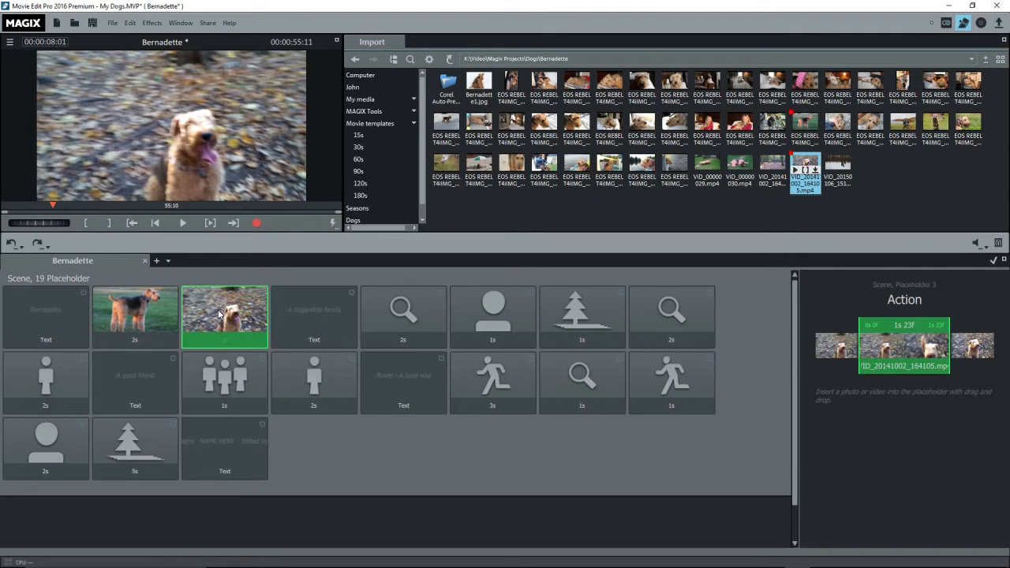
mouse_move(867, 339)
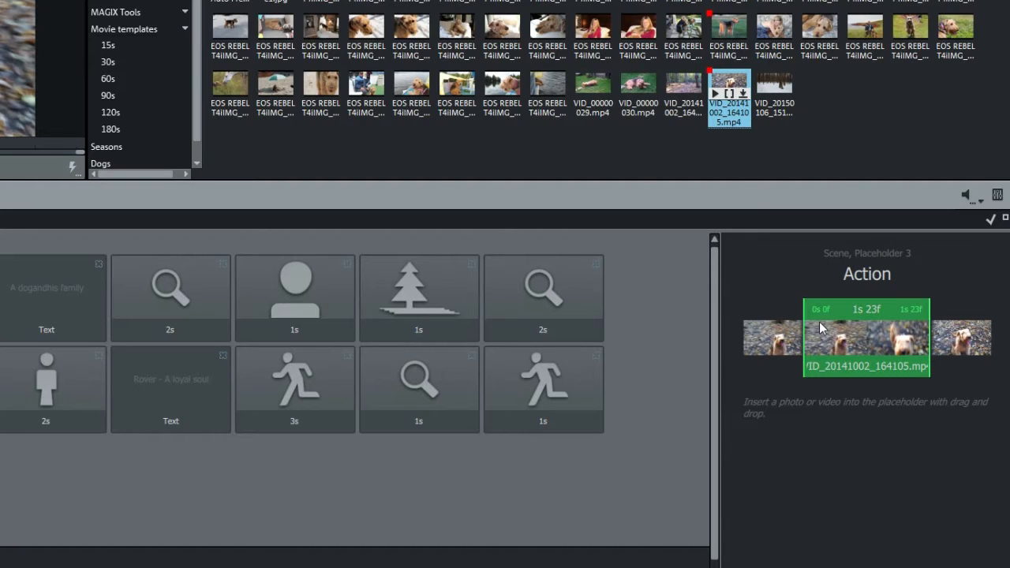
mouse_move(908, 362)
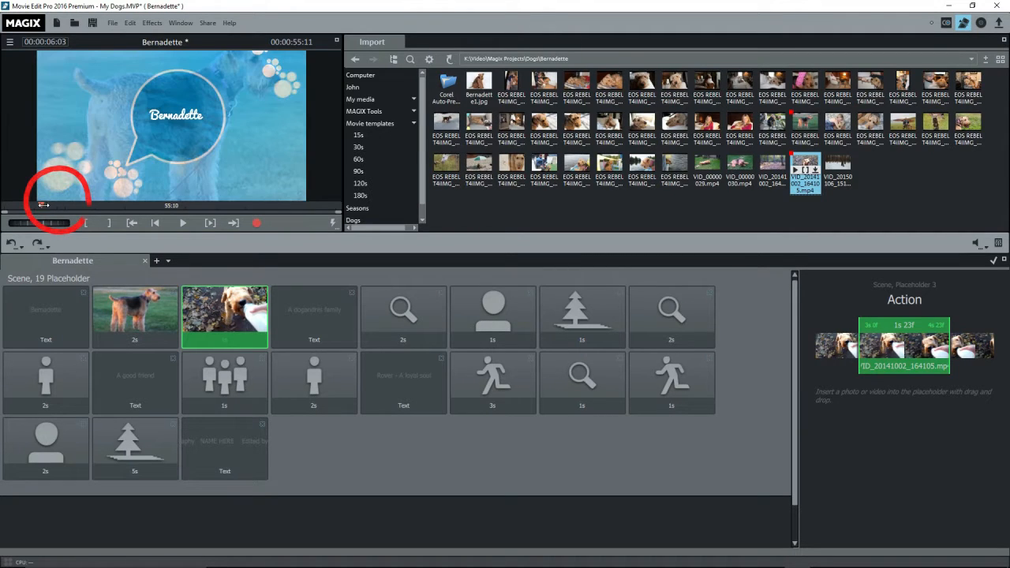
Play and stop the movie preview, then return it to the dog drinking clip
click(183, 222)
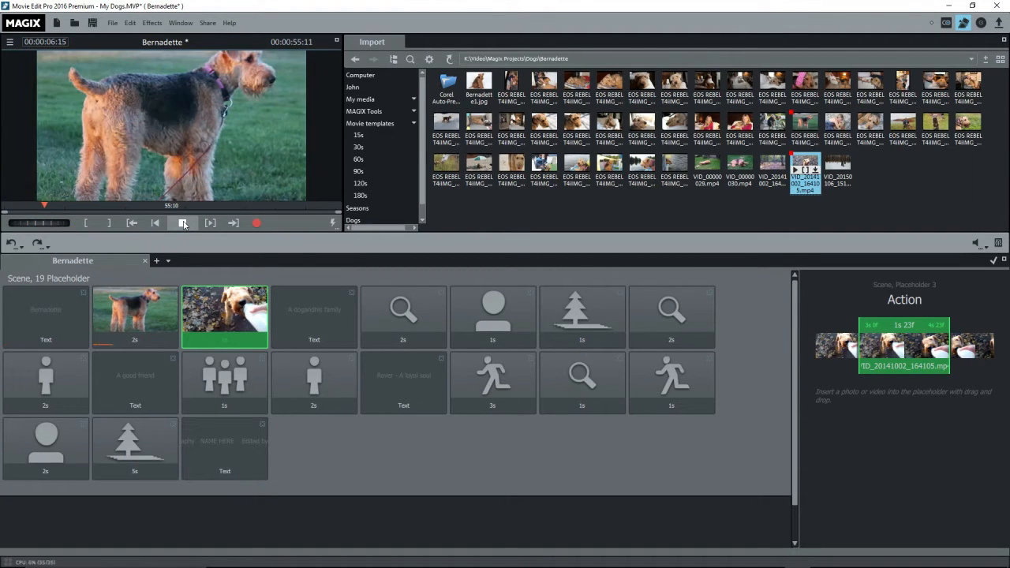
click(184, 222)
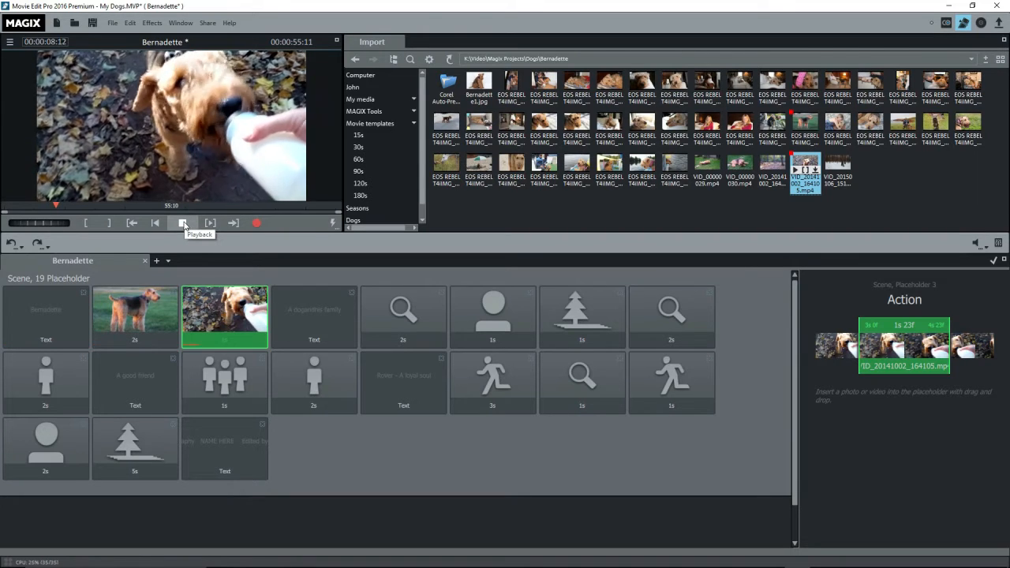
click(181, 223)
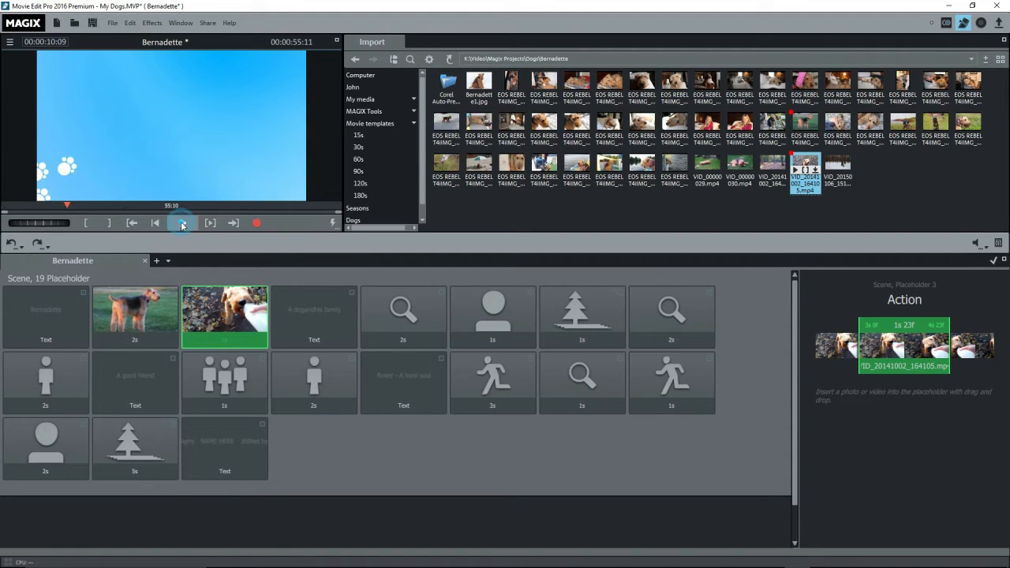
mouse_move(181, 224)
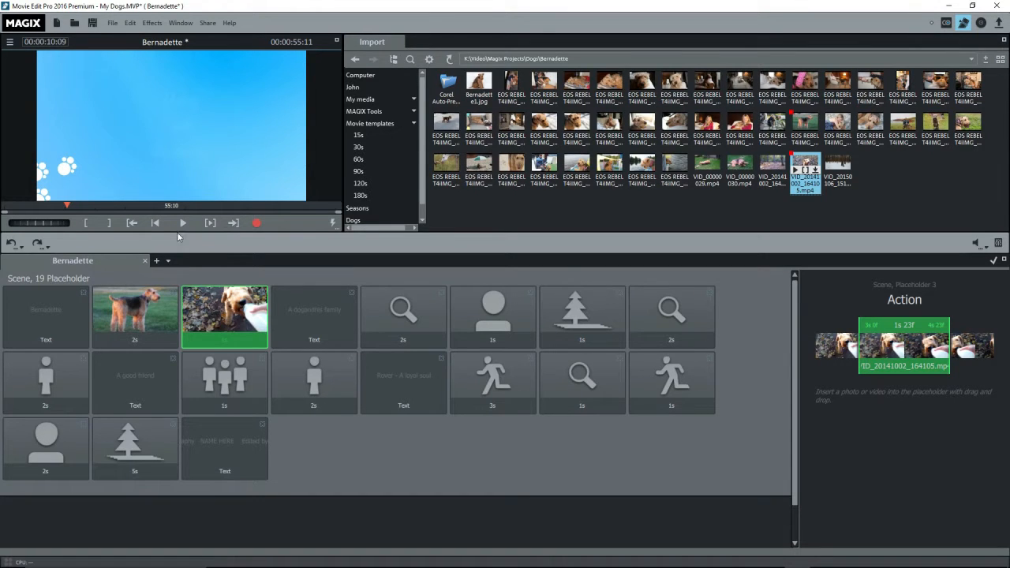
click(736, 168)
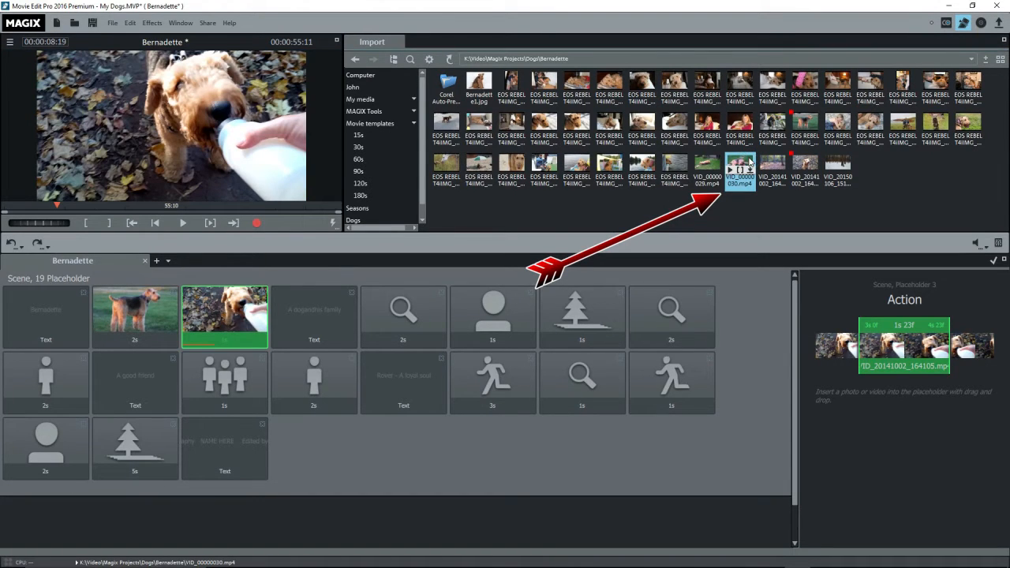
Drop VID_00000030.mp4 into the action placeholder and mark the clip range start
drag(741, 170, 225, 316)
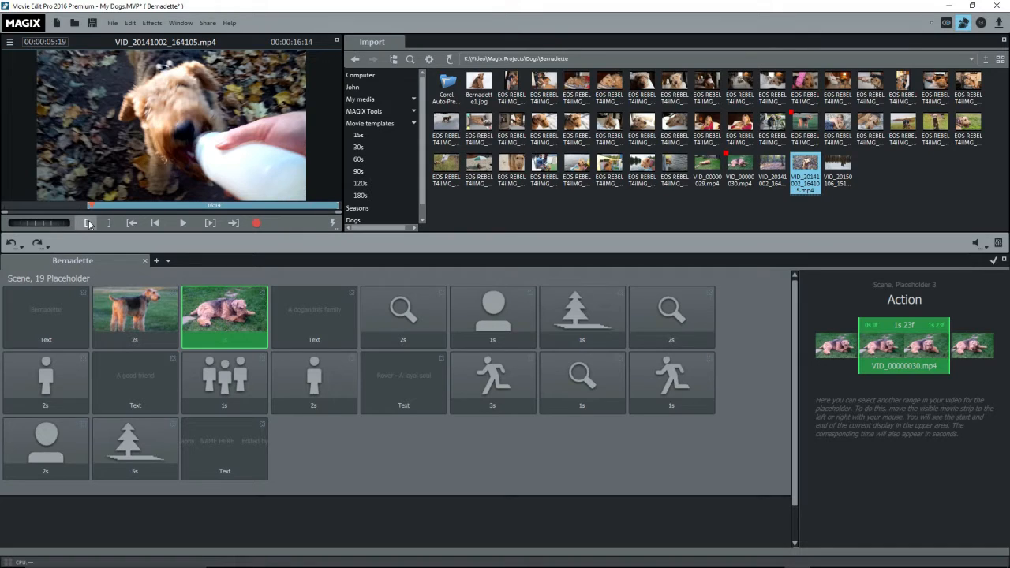
click(89, 222)
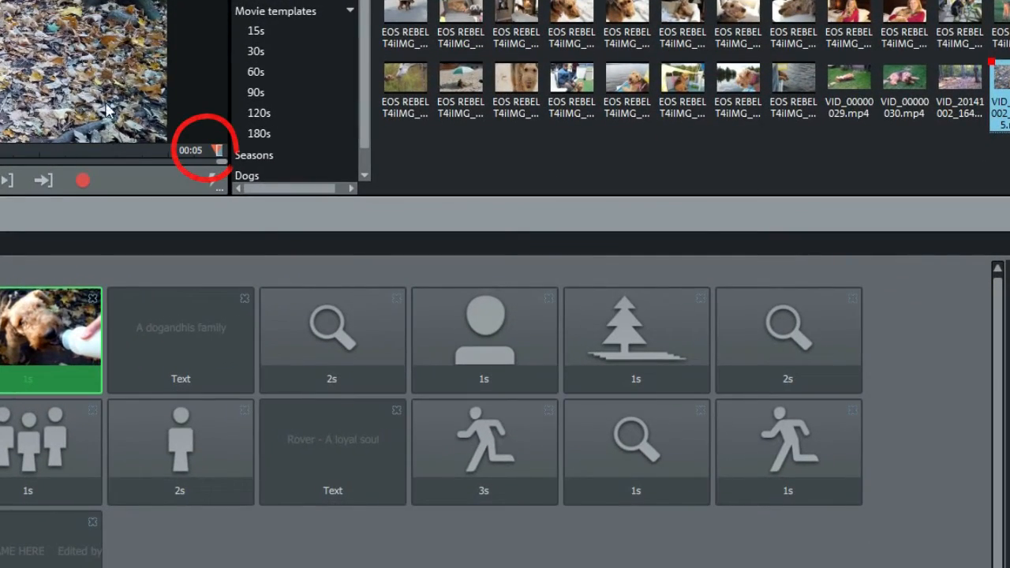
click(47, 347)
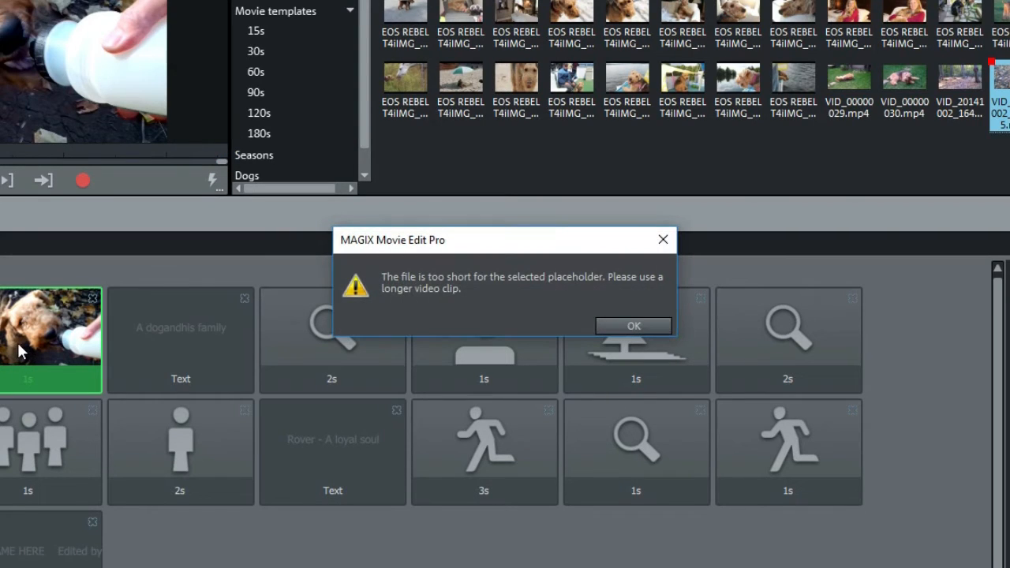
mouse_move(419, 334)
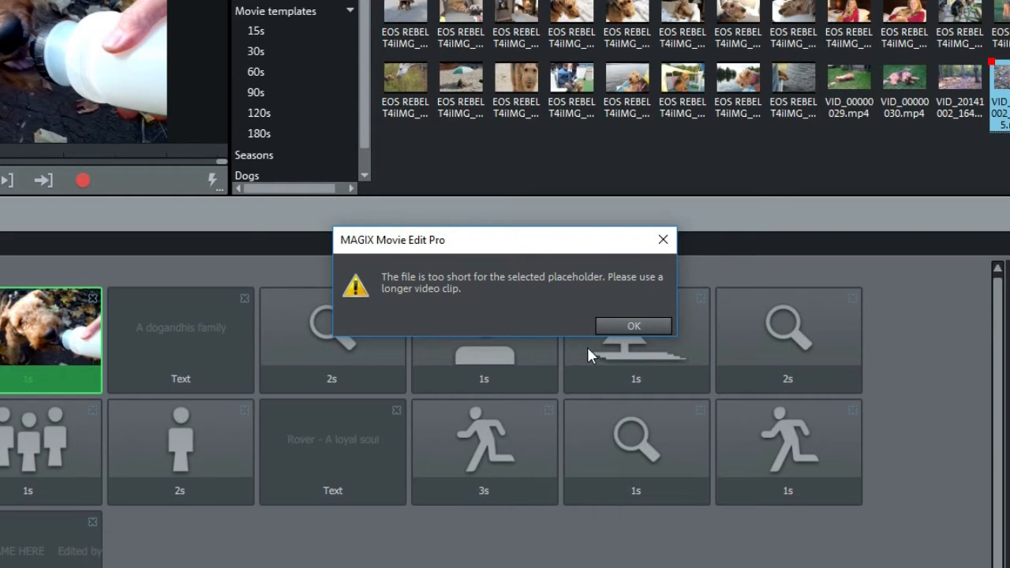
click(633, 325)
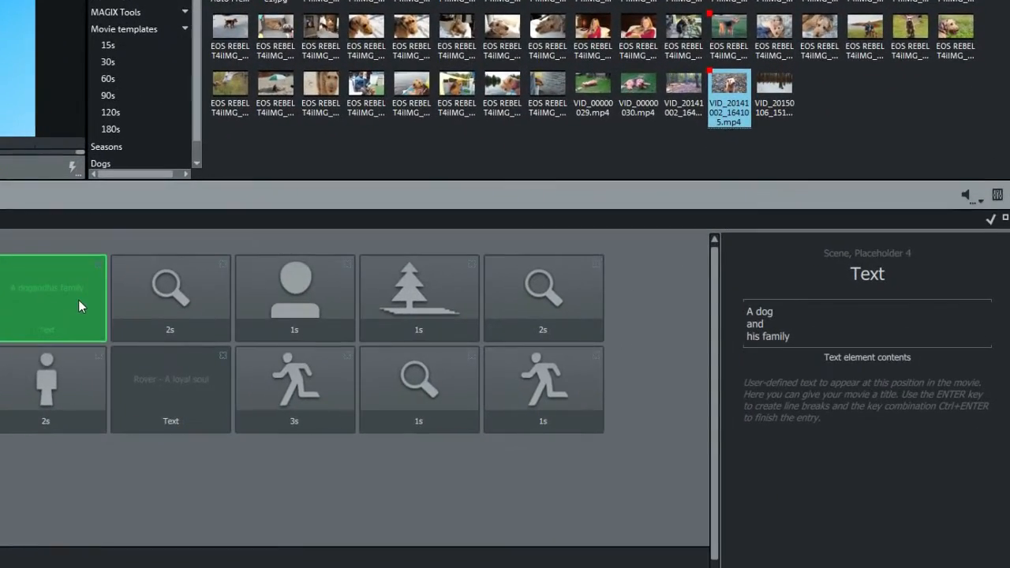
Replace the title placeholder text with 'The Party Dog' and stop the preview
triple_click(770, 324)
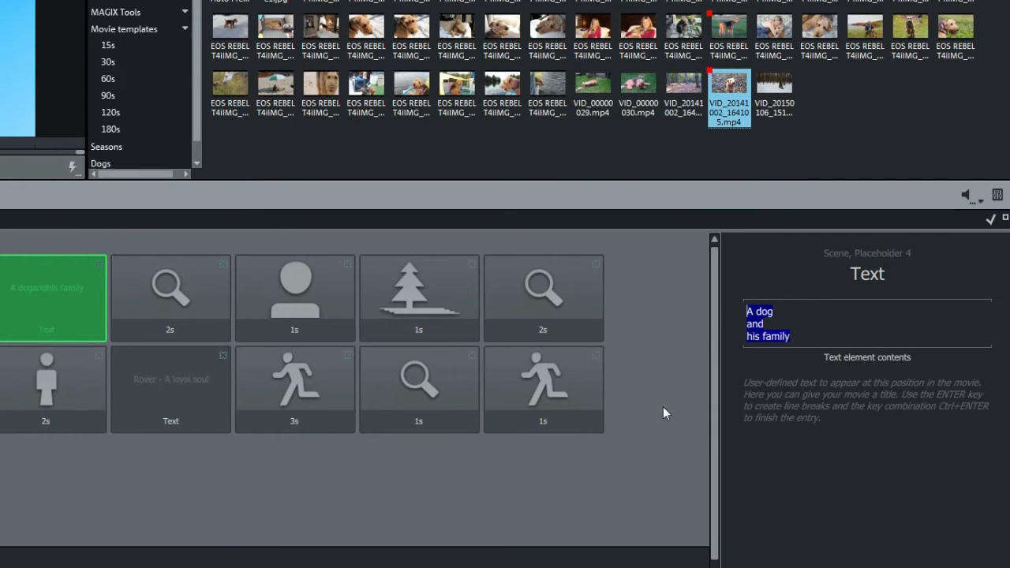
text(The Party D)
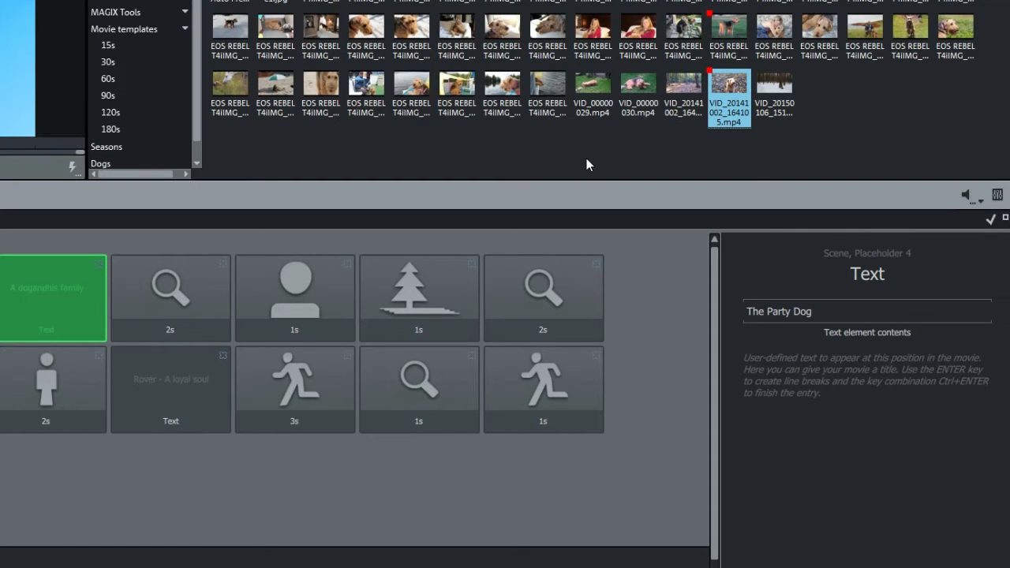
mouse_move(56, 267)
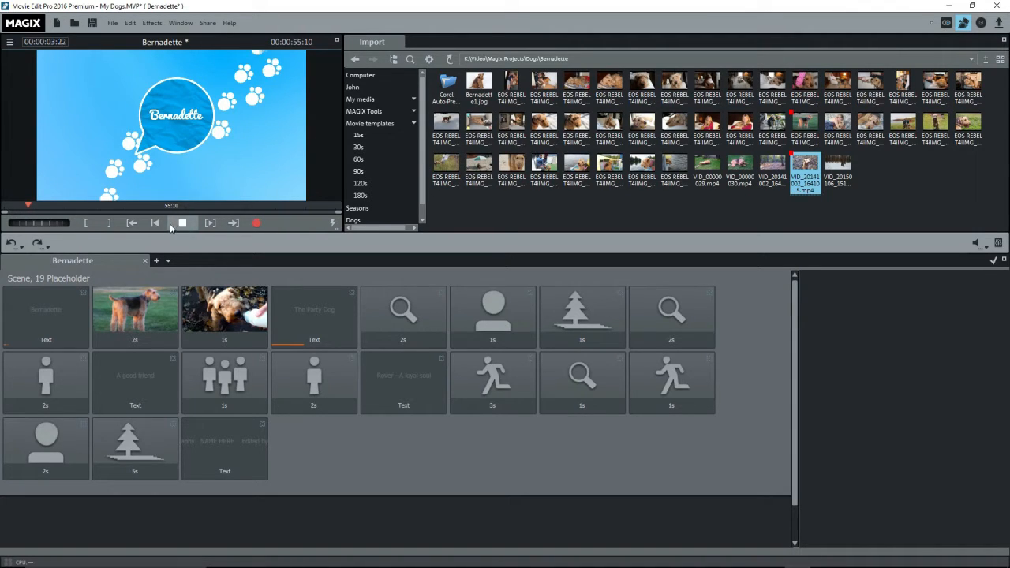
click(182, 222)
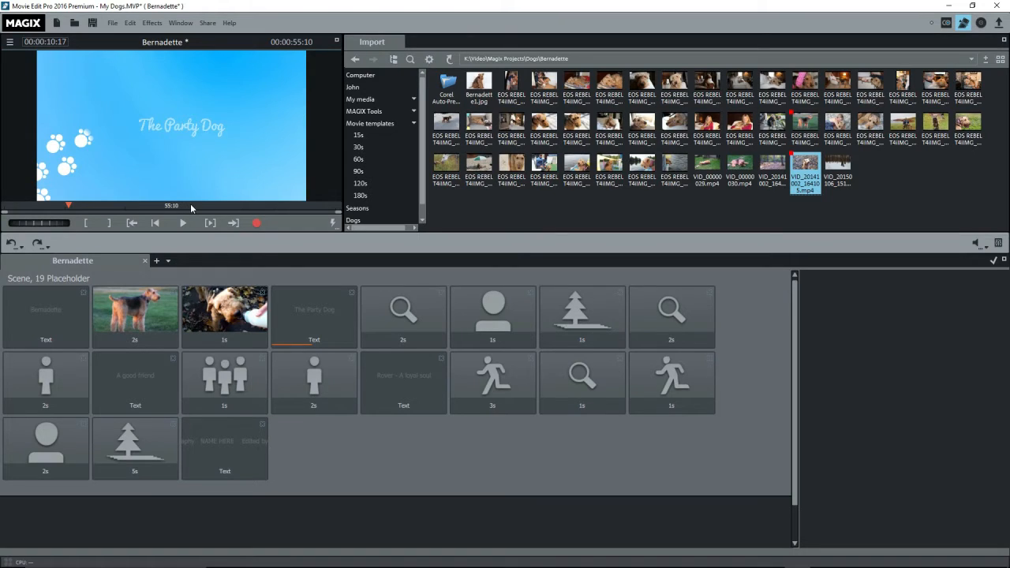
mouse_move(577, 129)
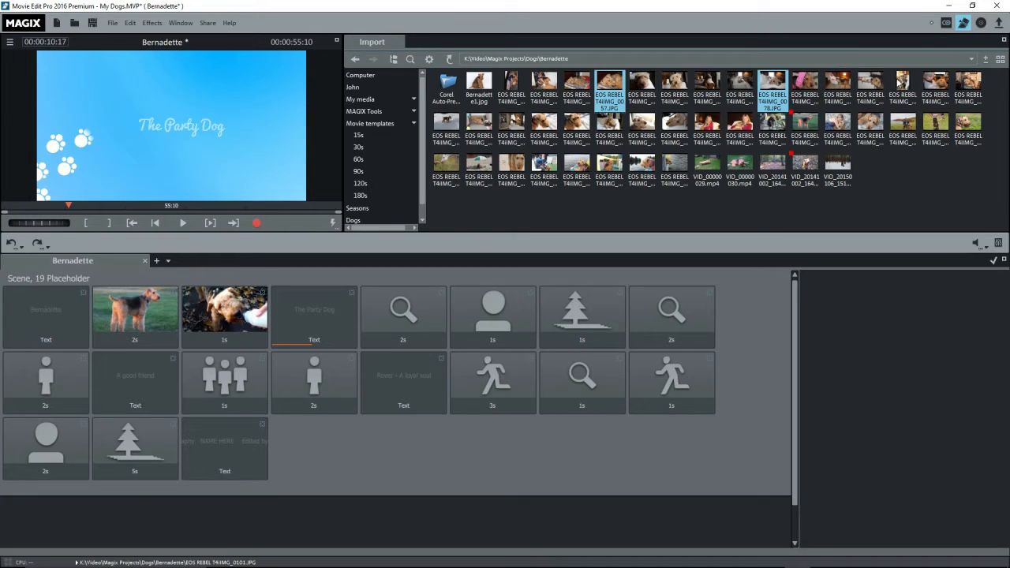
Pick several dog photos and drag them onto the empty first-row placeholders
click(871, 87)
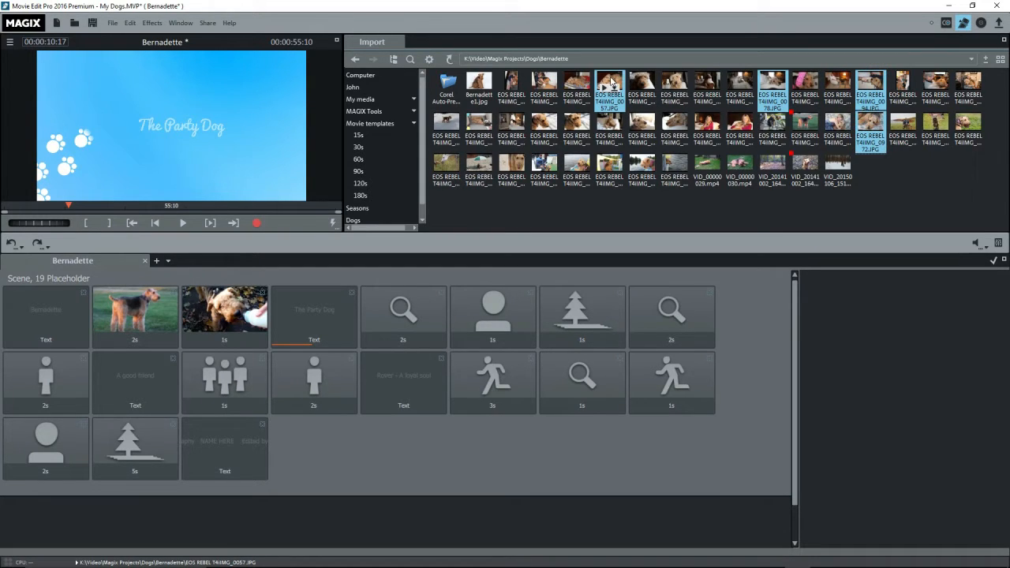
click(611, 90)
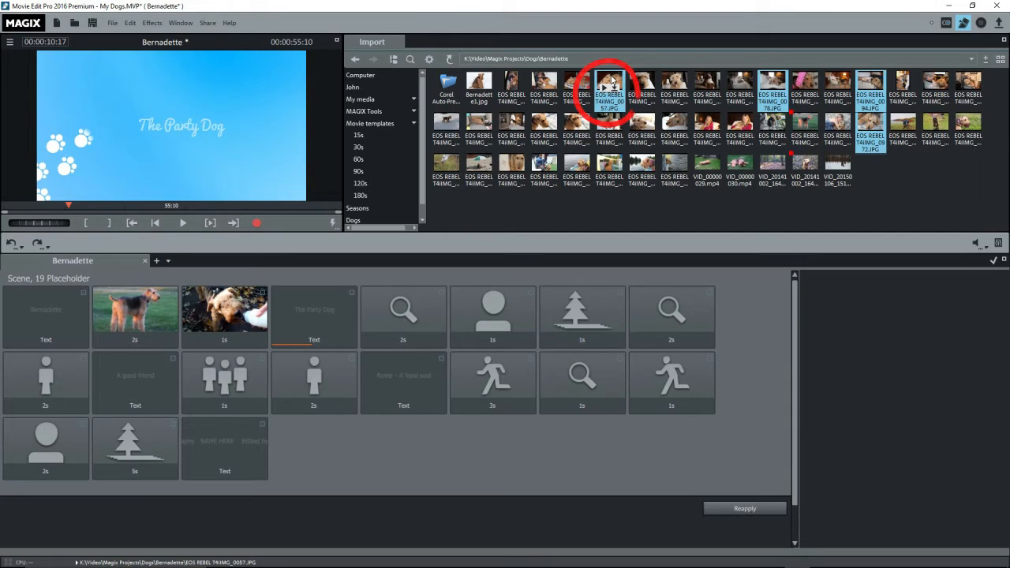
drag(610, 91, 272, 501)
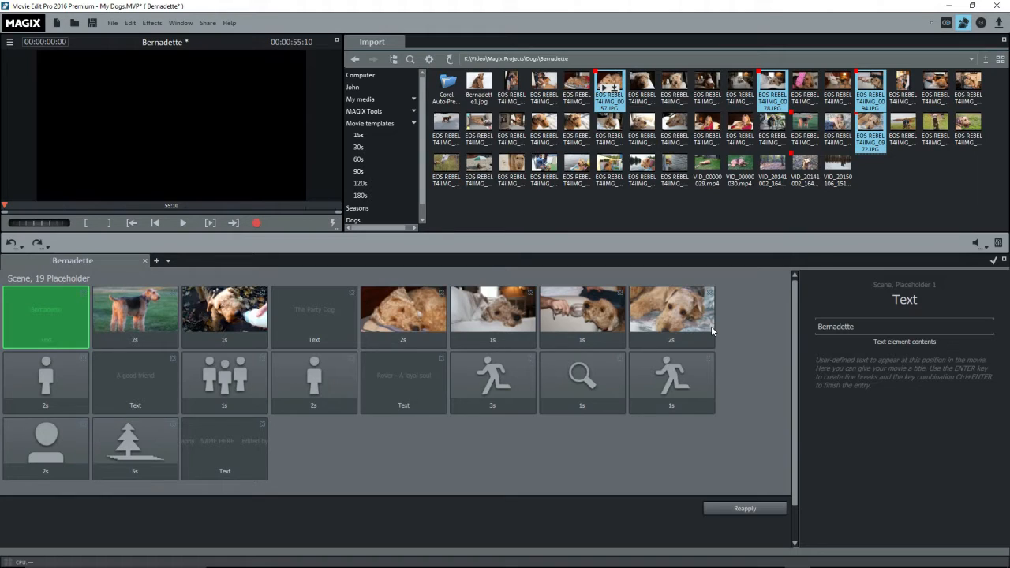
mouse_move(235, 326)
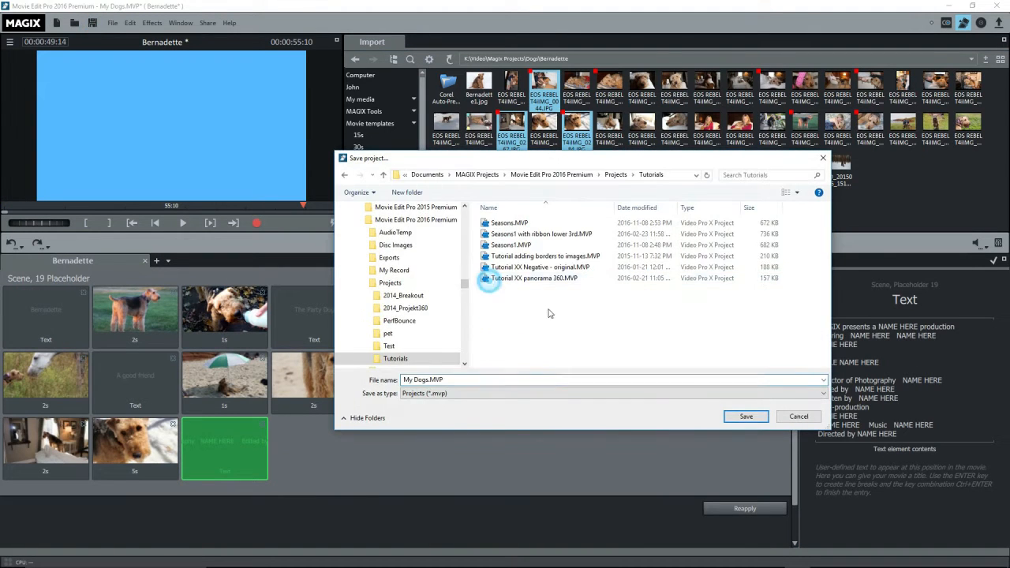
Save the filled Bernadette movie as My Dogs.MVP, then play and stop its preview
click(745, 417)
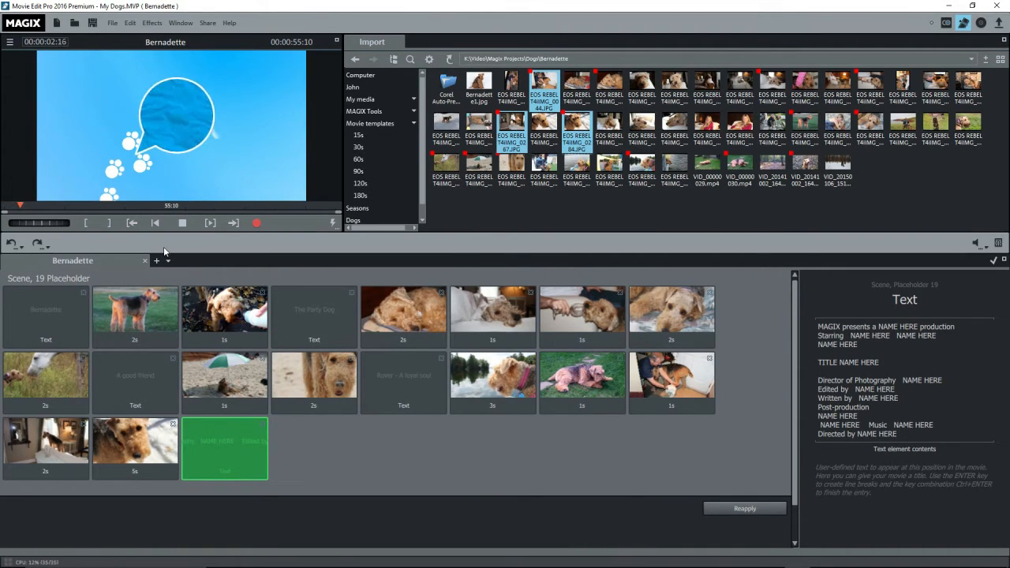
click(182, 223)
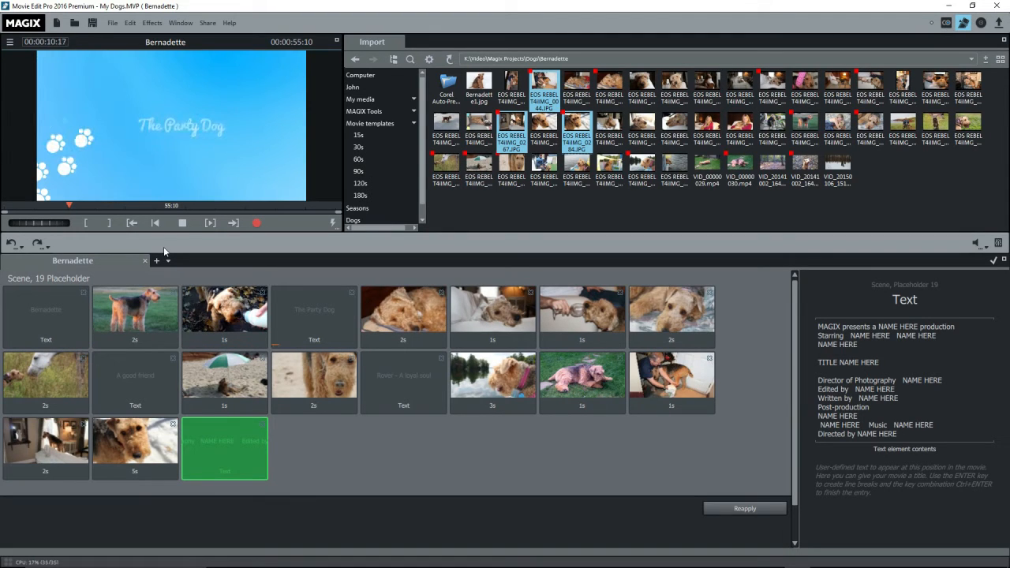
click(181, 223)
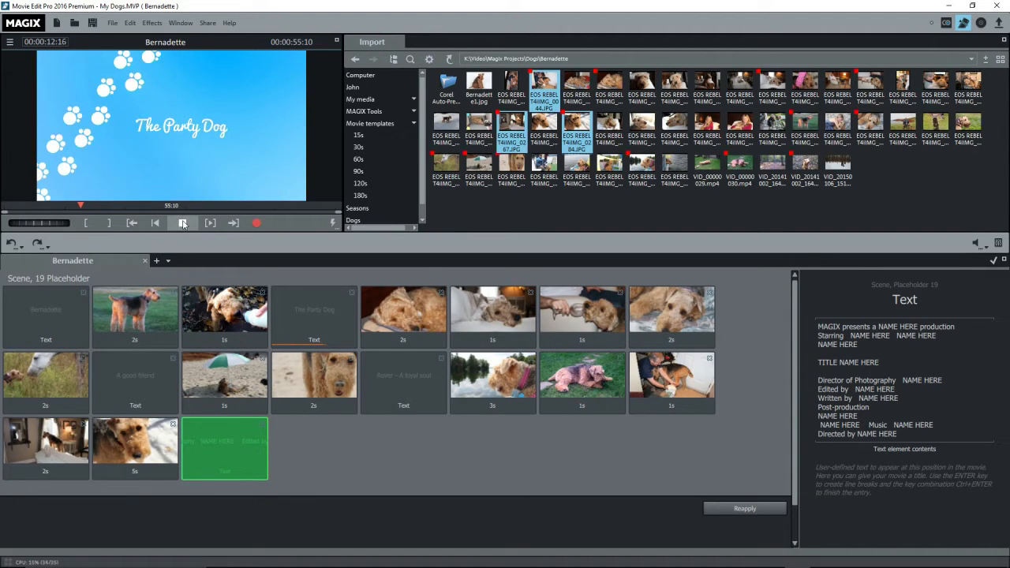
click(183, 223)
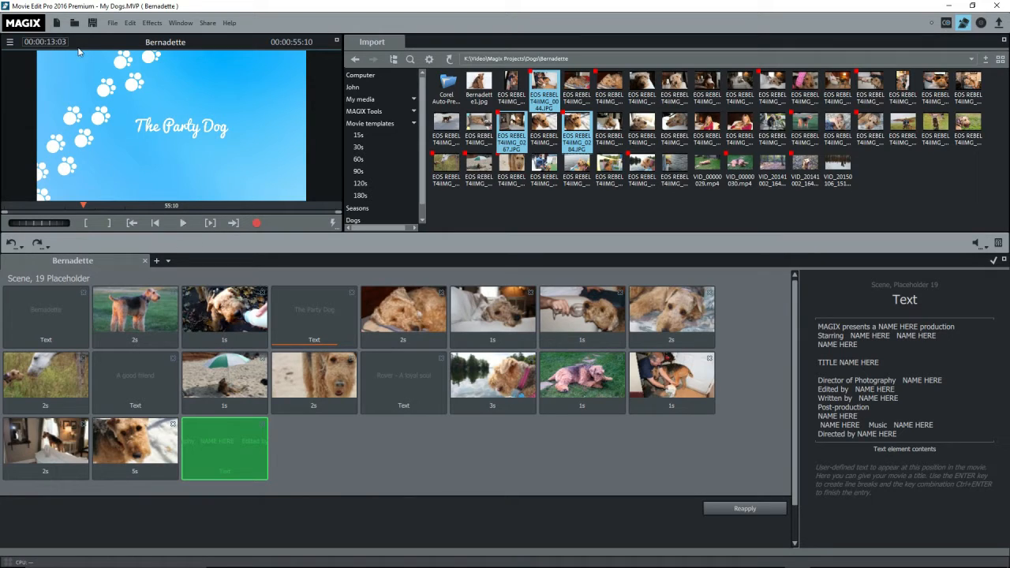
click(119, 22)
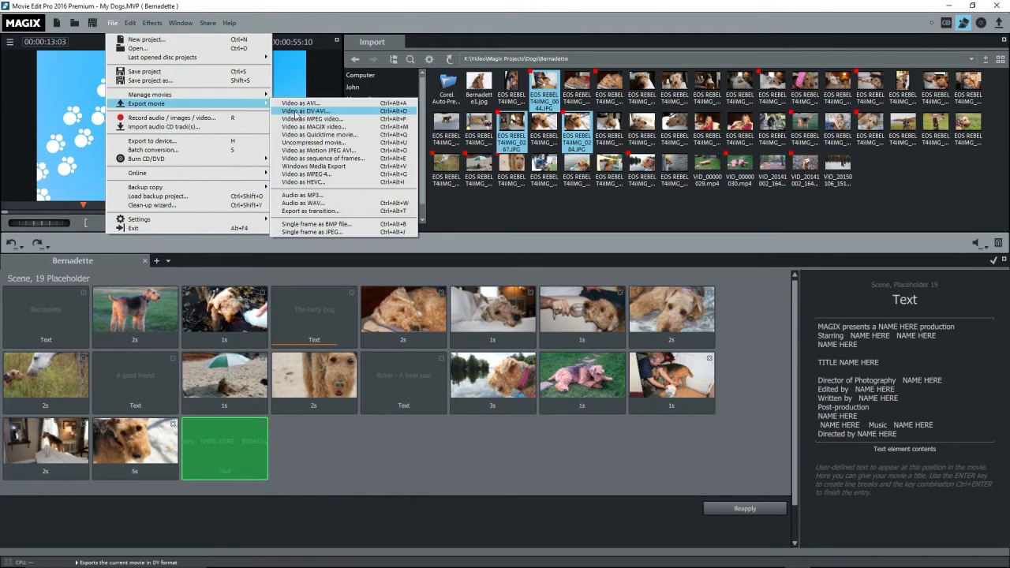
mouse_move(311, 119)
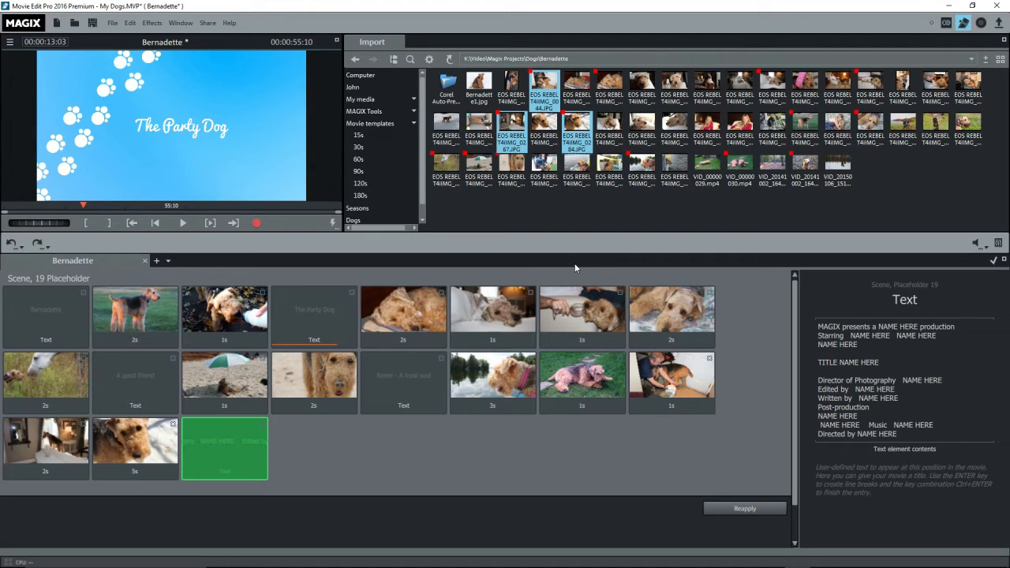
Load the Pet movie template as a second movie, keeping Bernadette open
click(374, 123)
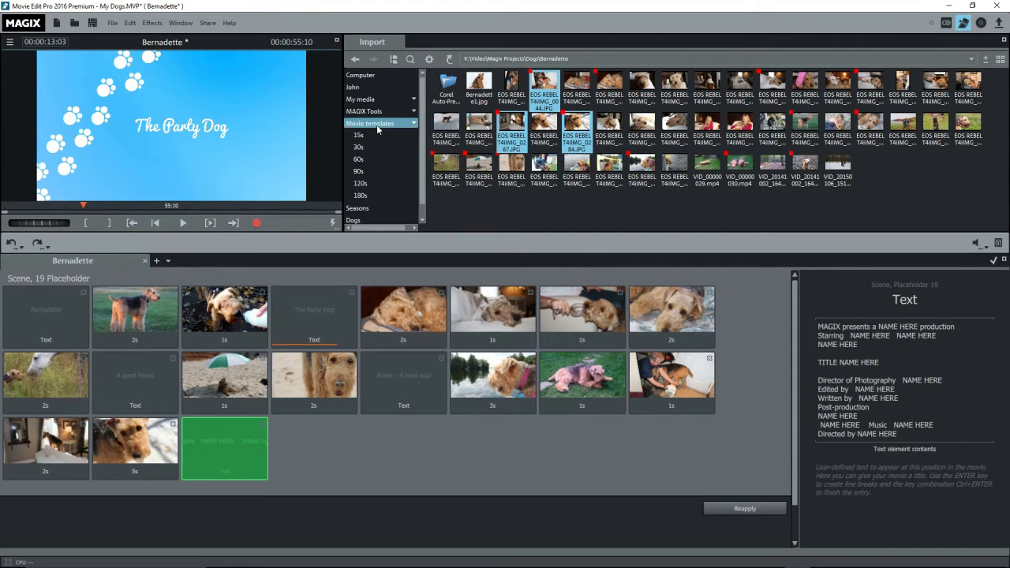
click(377, 123)
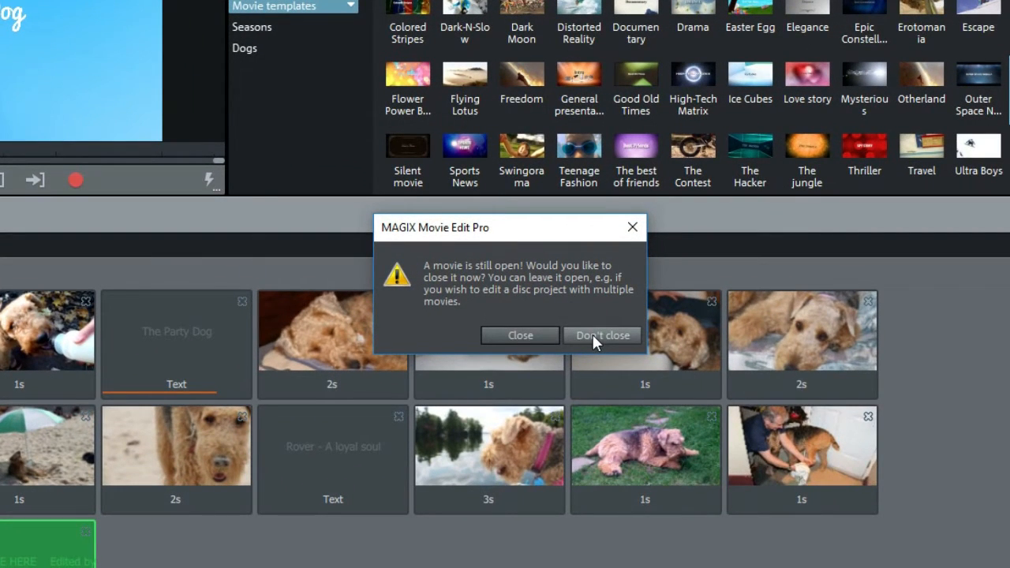
click(601, 334)
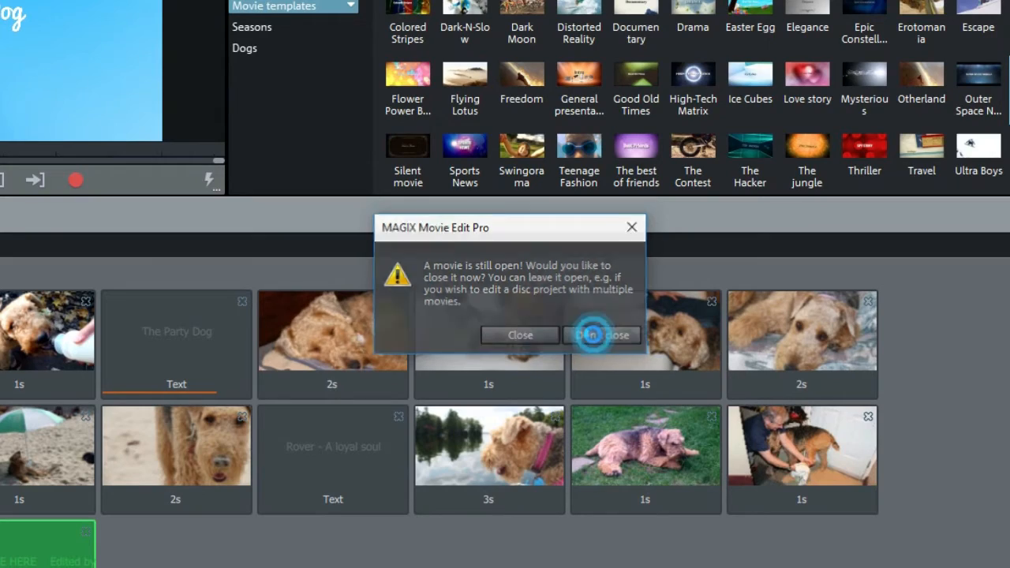
click(602, 334)
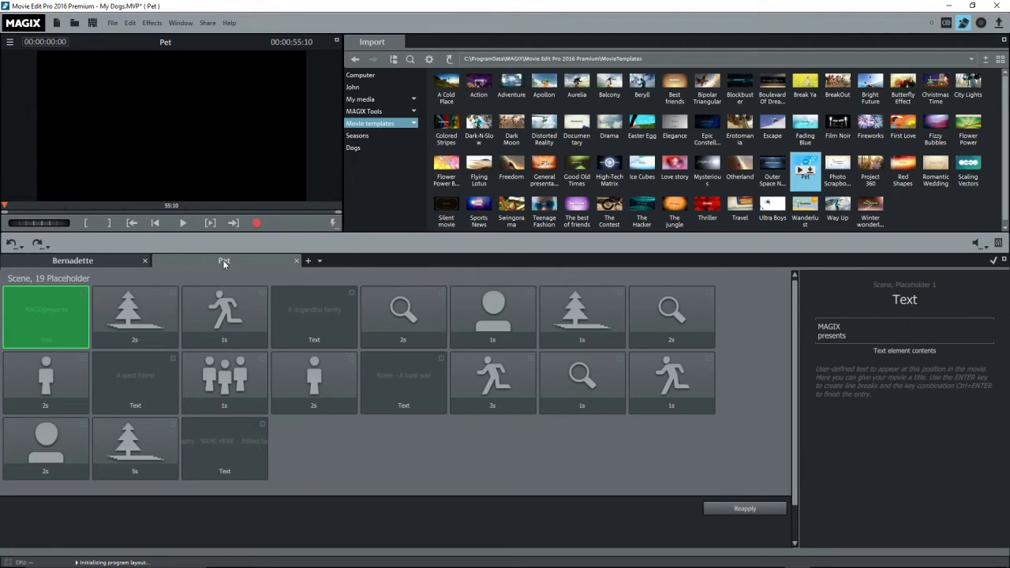
Rename the new Pet movie from its tab's context menu
right_click(224, 261)
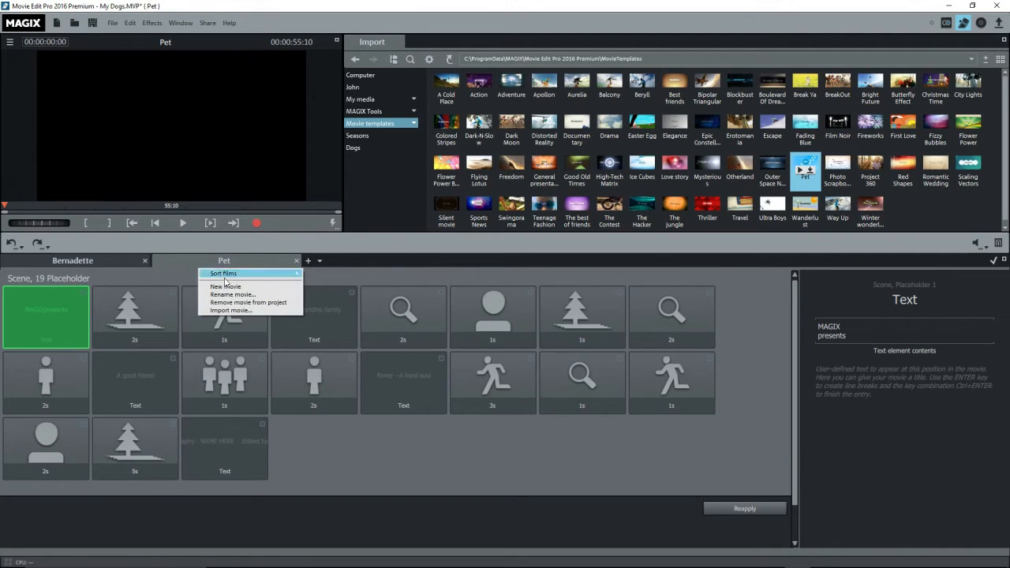
click(234, 295)
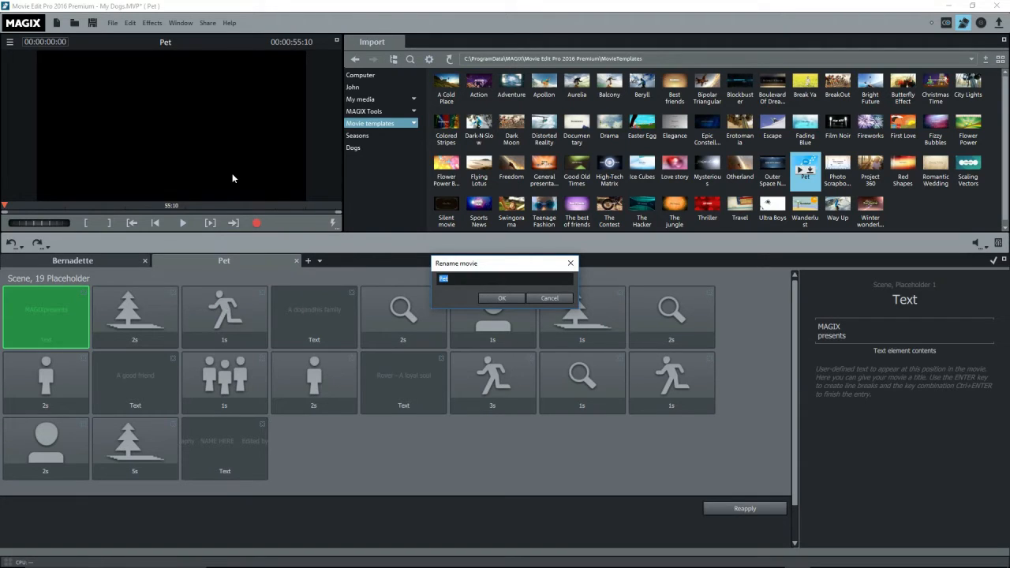
click(501, 298)
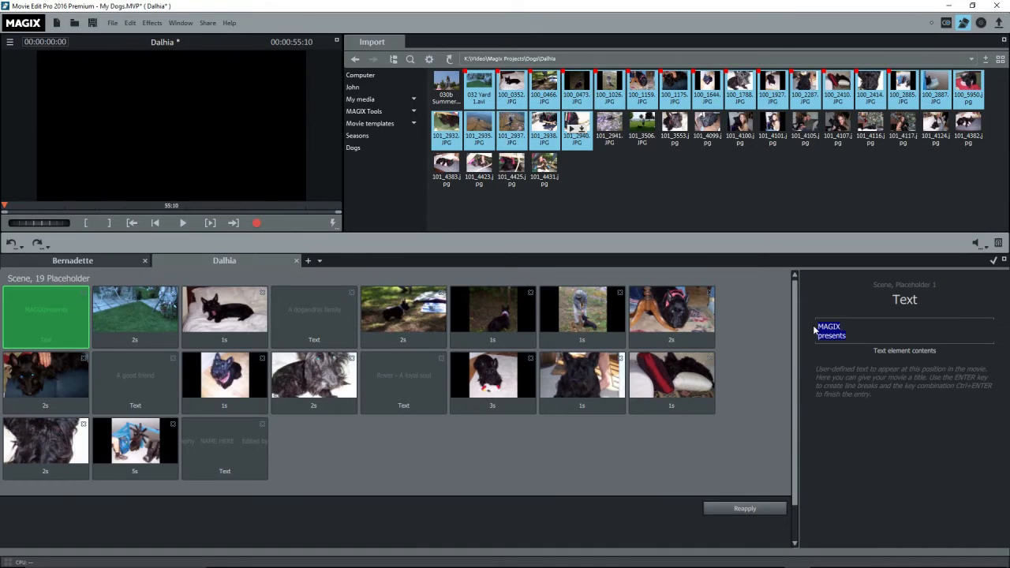
Set the opening title to 'Dalhia', preview the disc menu, and return to Edit
text(Dalhia)
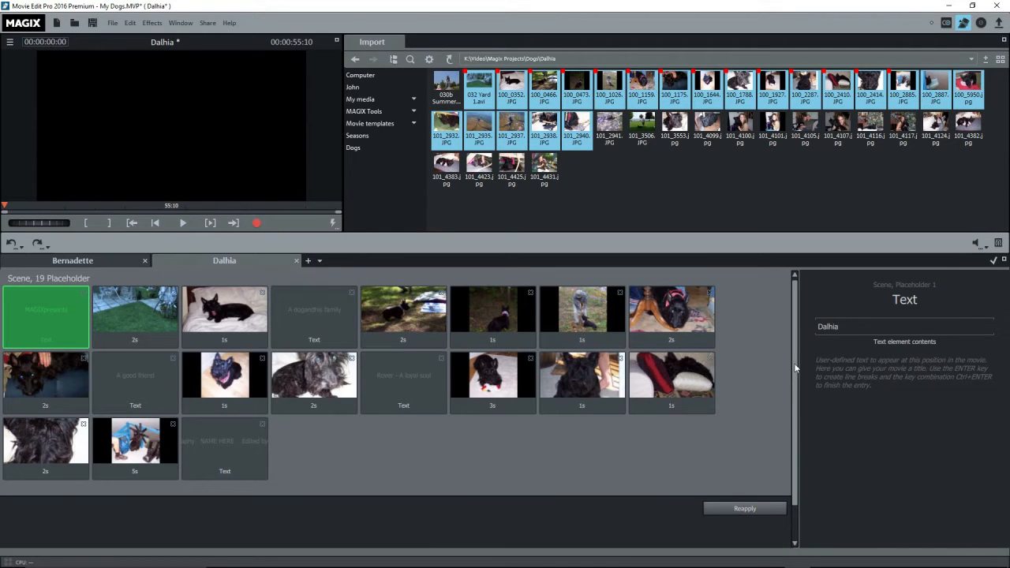
click(182, 222)
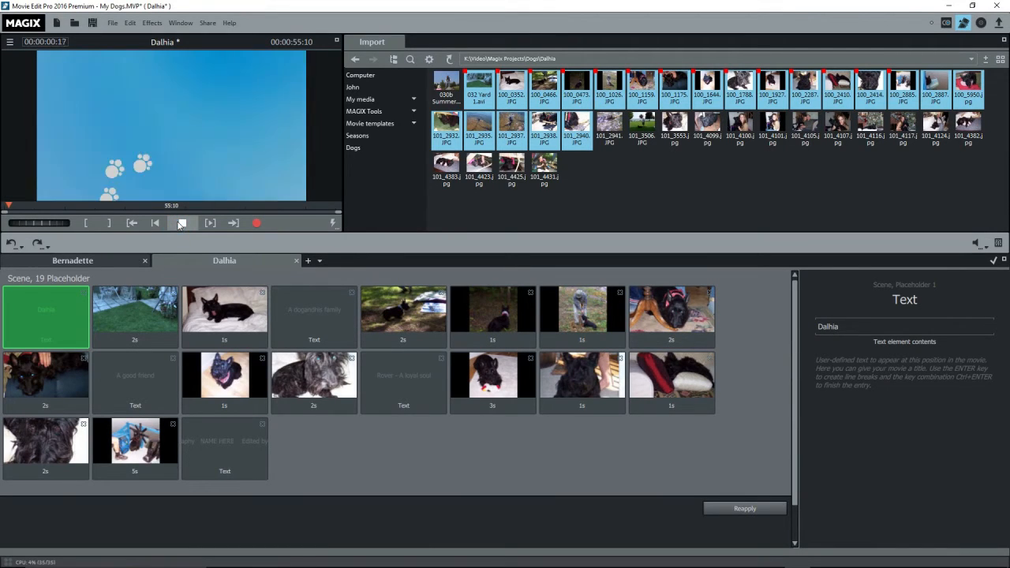
click(182, 222)
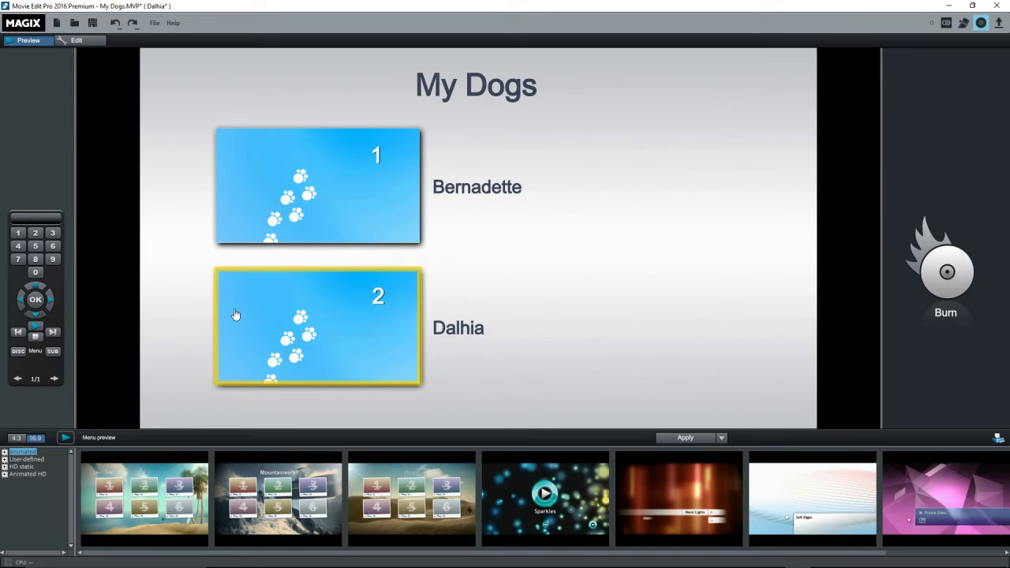
click(317, 187)
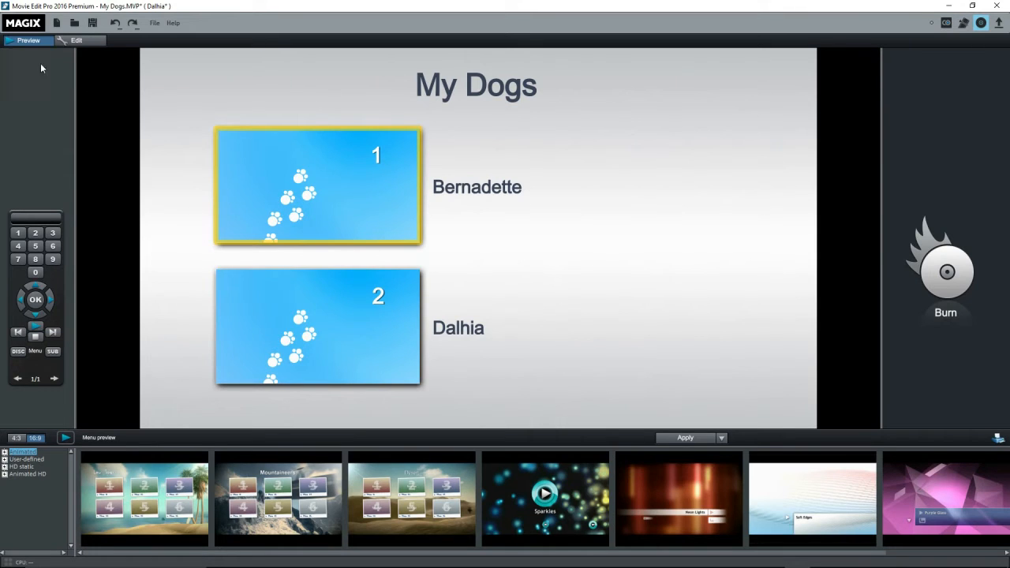
click(74, 40)
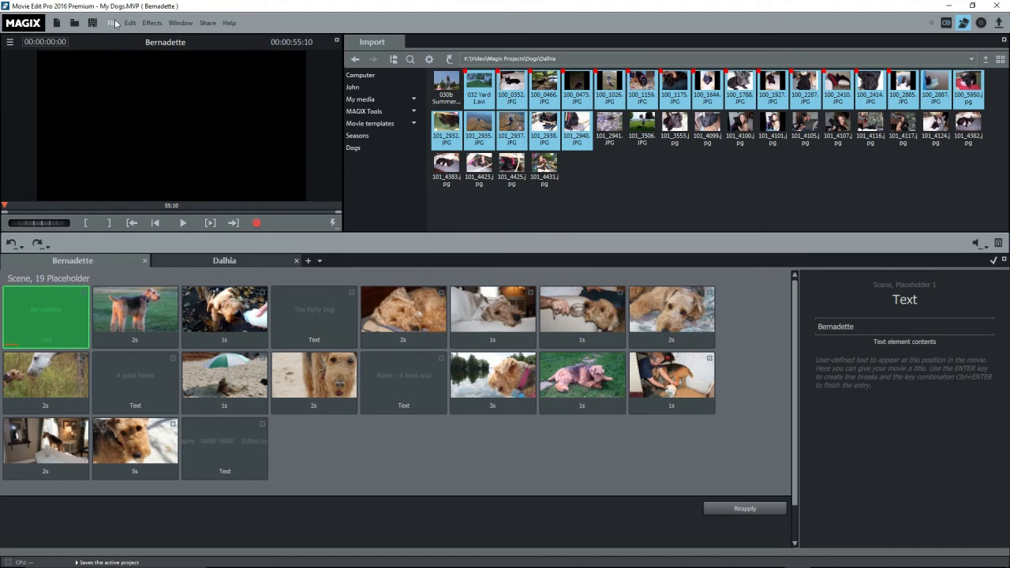
Choose Save project as from the File menu
click(111, 22)
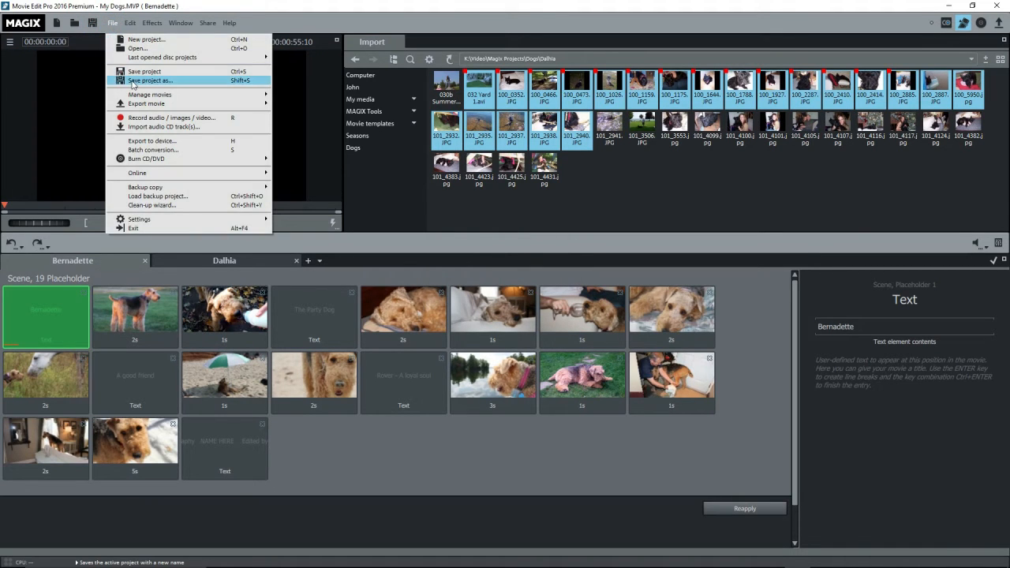
click(150, 80)
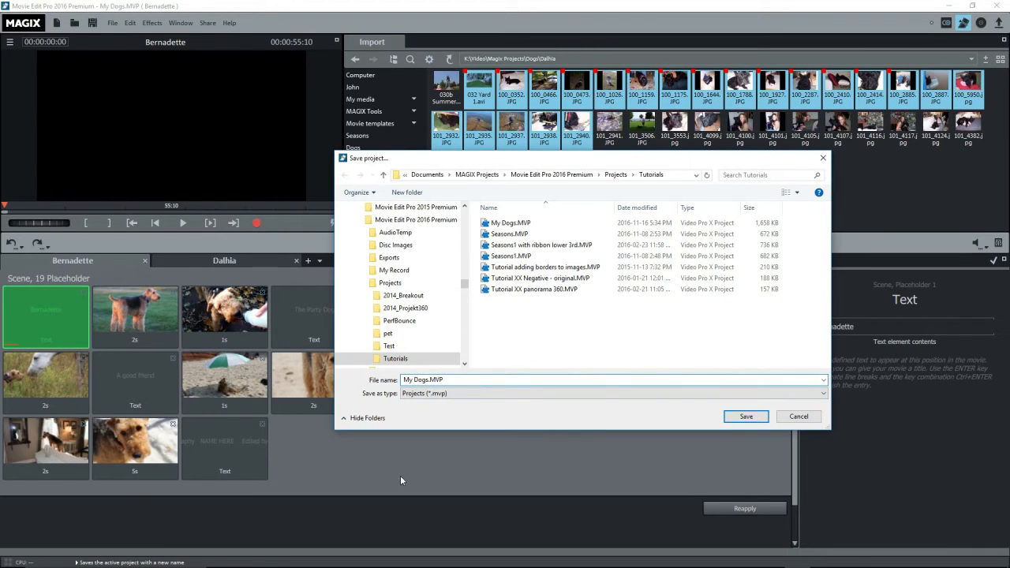
mouse_move(404, 469)
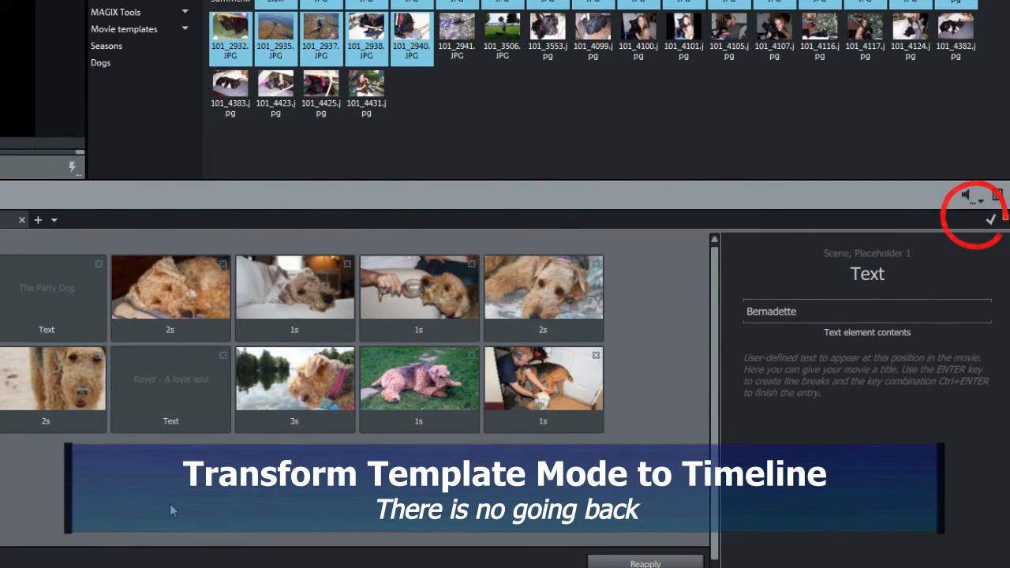
Release the Bernadette movie from its template, confirming with Yes
click(973, 219)
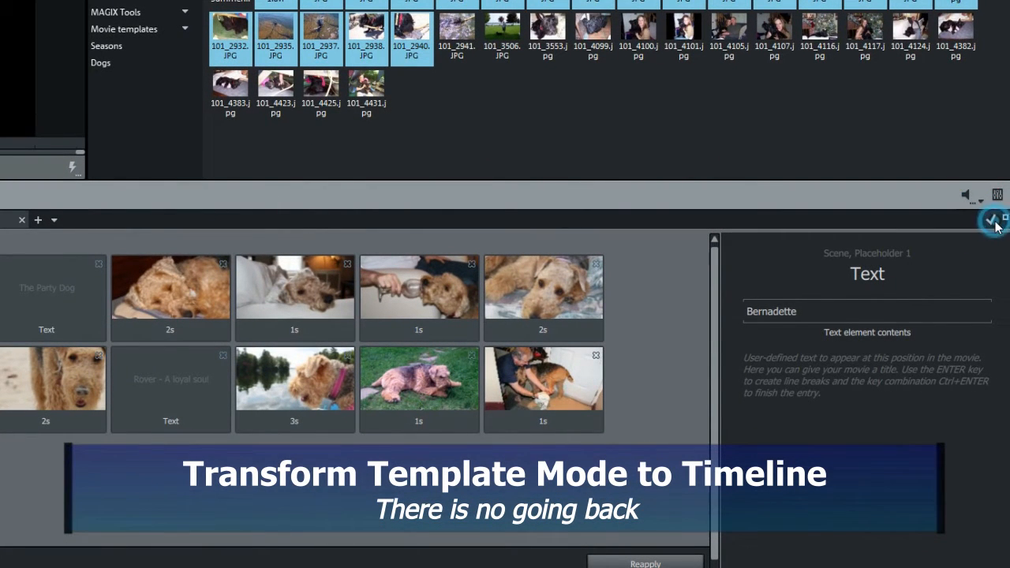
click(993, 219)
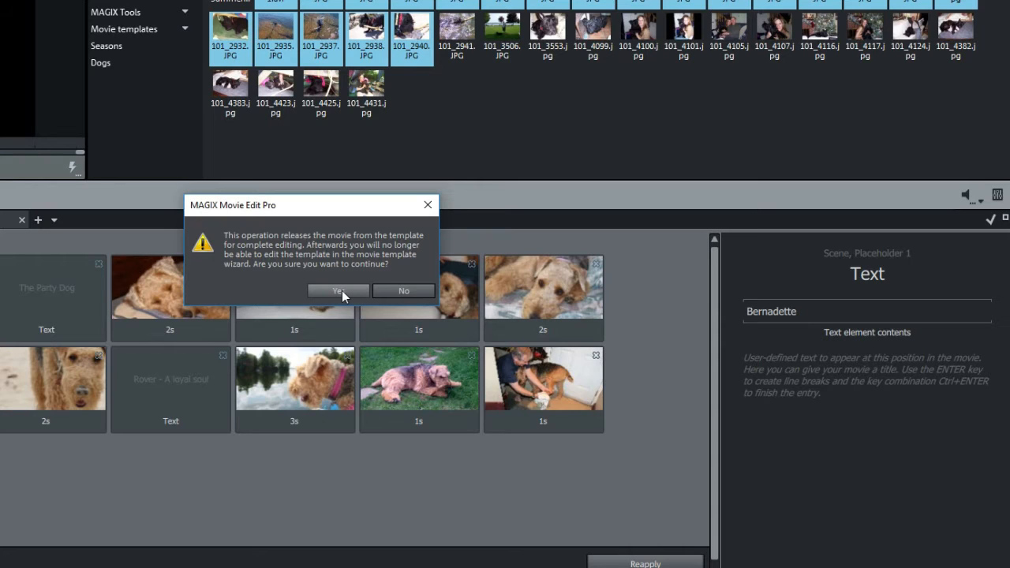
click(338, 290)
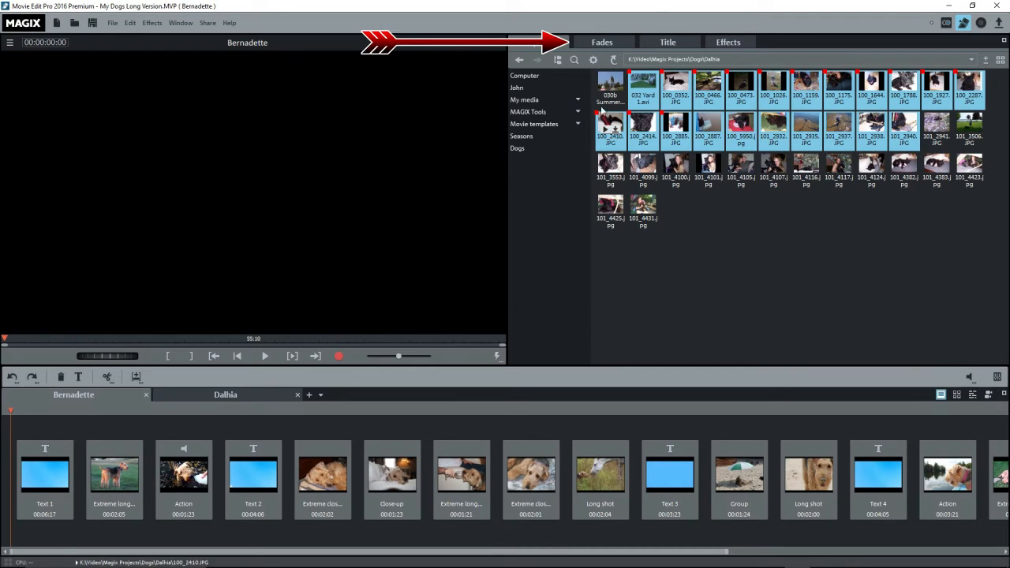
click(728, 43)
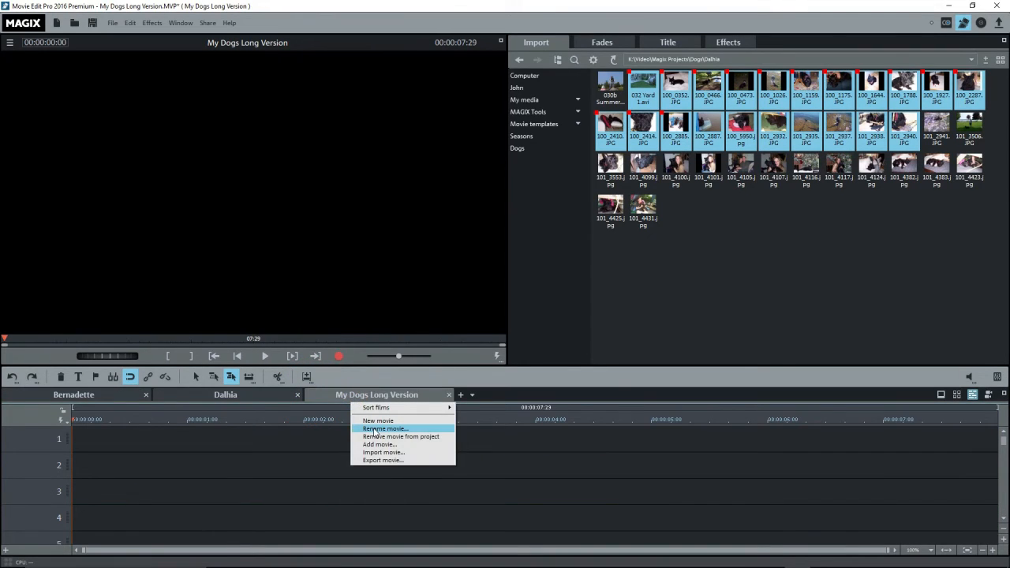
Name the third movie 'Bernadette - The Long Version' and copy Bernadette's clips into it
click(384, 428)
text(Bernadette - The Long Version)
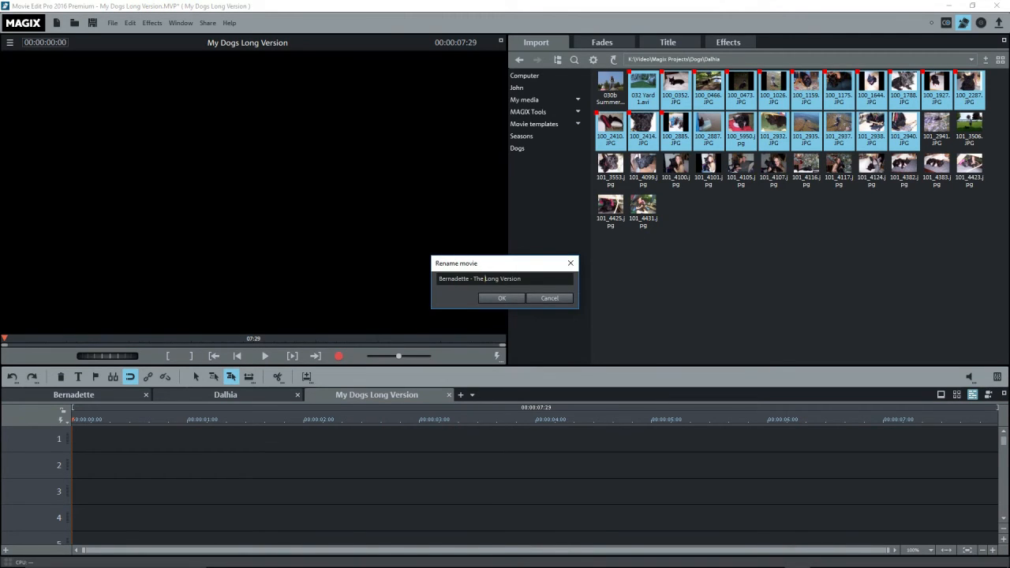
click(501, 298)
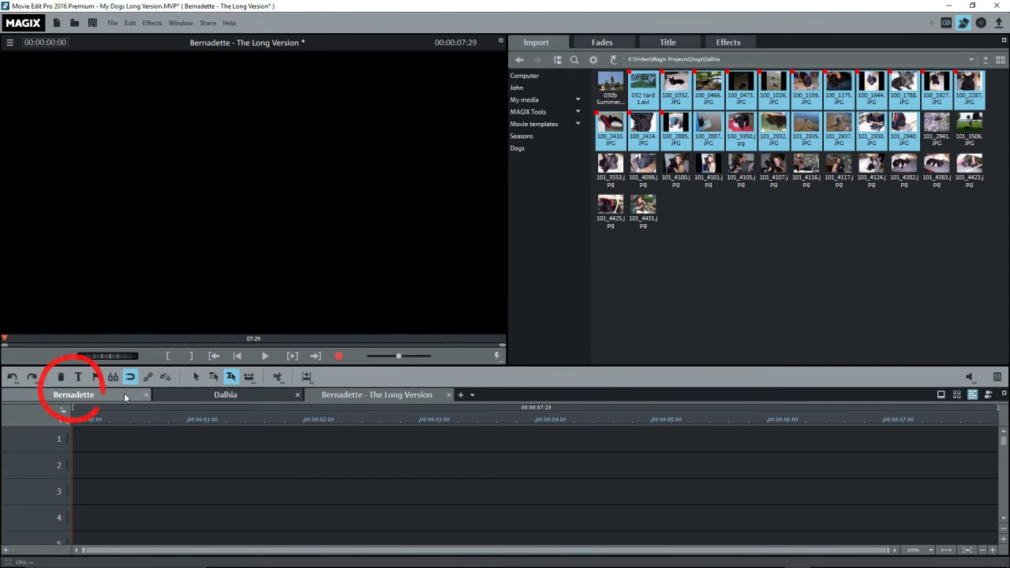
click(73, 395)
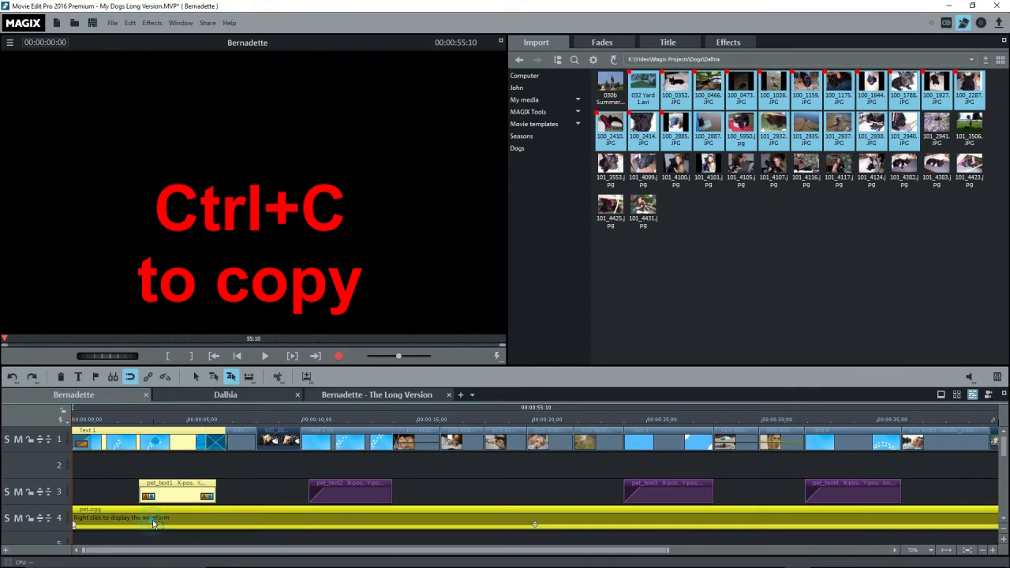
click(376, 395)
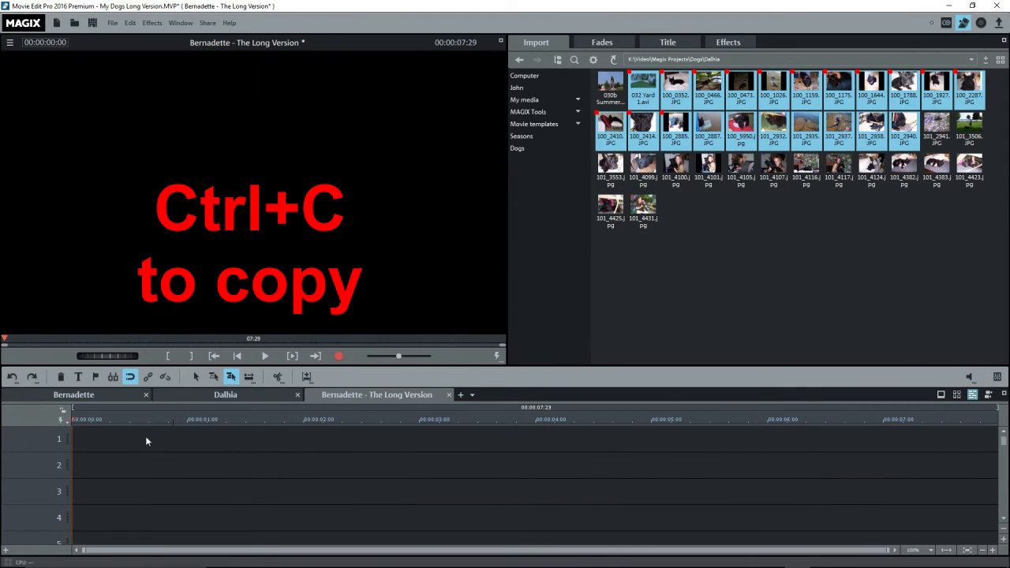
click(126, 22)
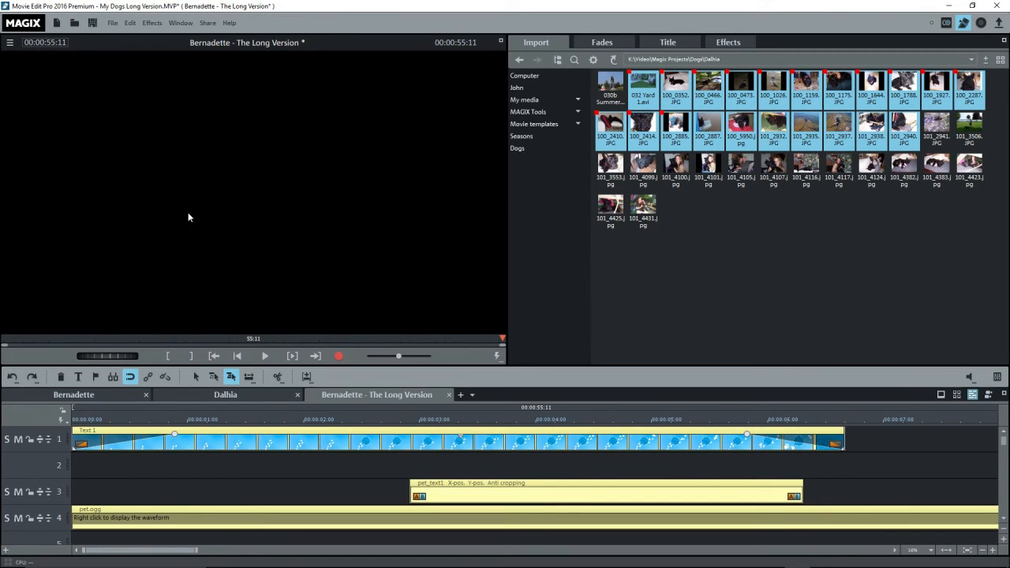
mouse_move(237, 445)
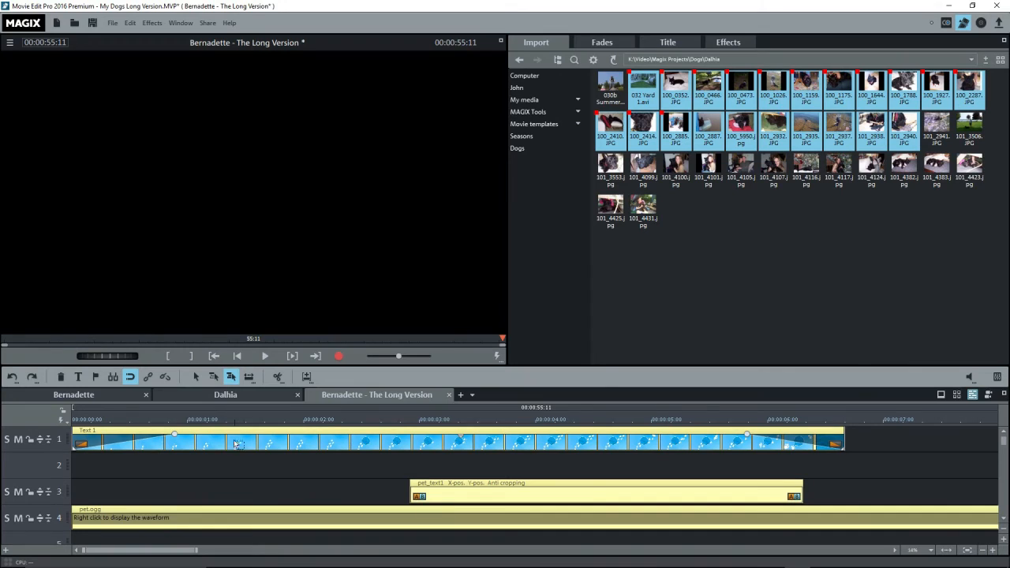
mouse_move(241, 453)
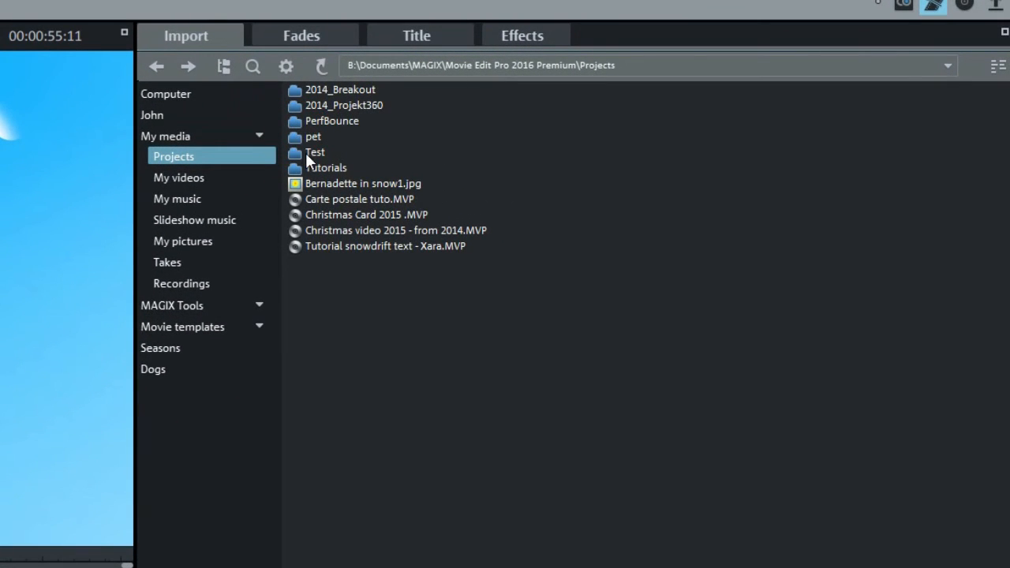
Open the pet template media folder and preview the pet.ogg track
double_click(305, 136)
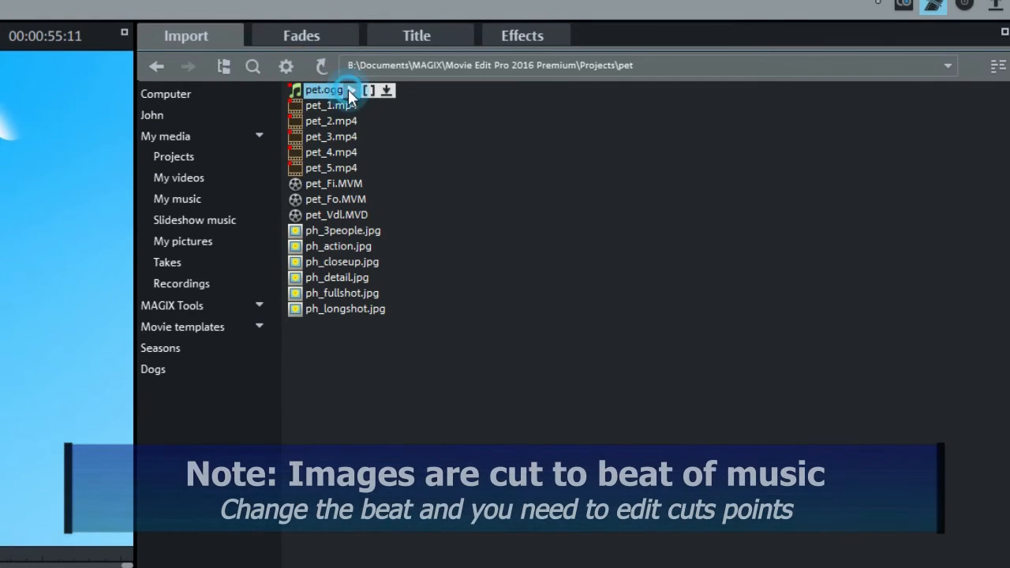
click(324, 90)
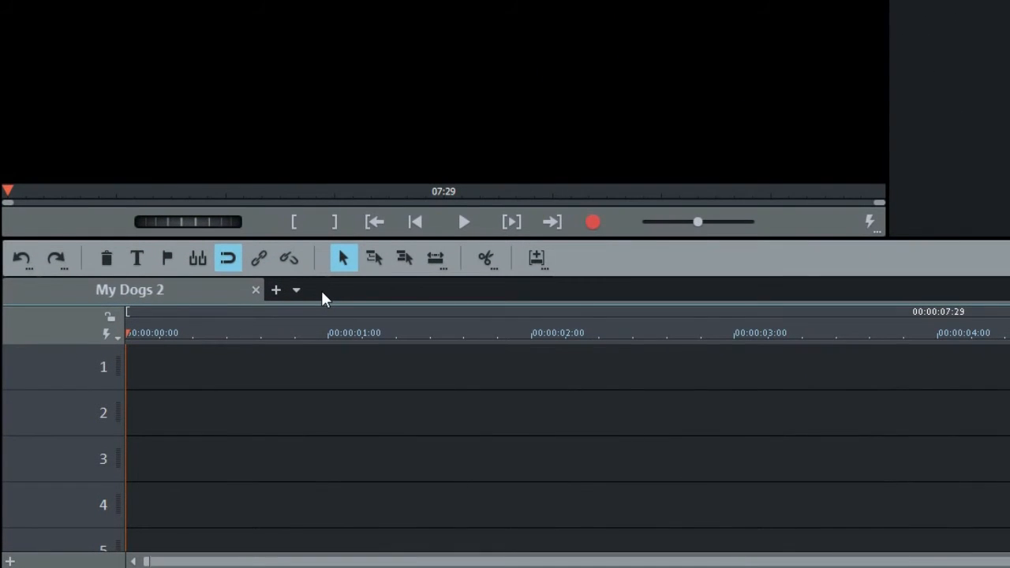
Load and attach the saved Bernadette MVD movie file to My Dogs 2
click(298, 290)
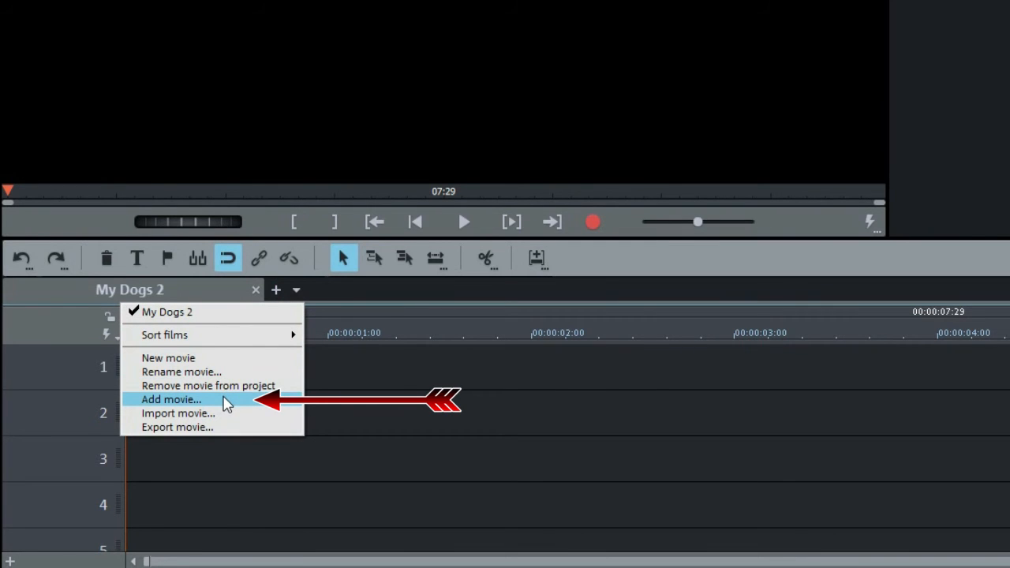
click(171, 400)
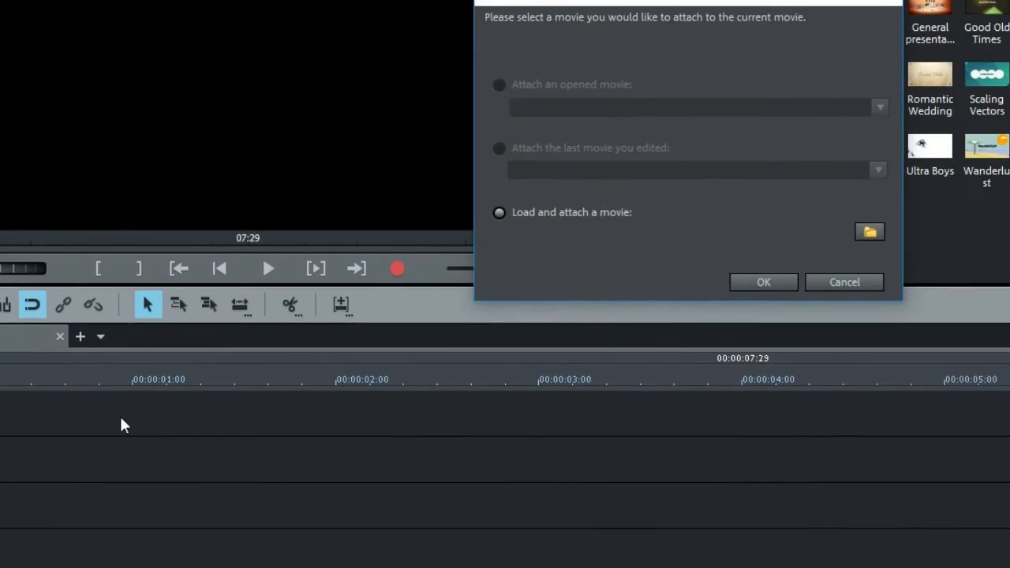
click(580, 298)
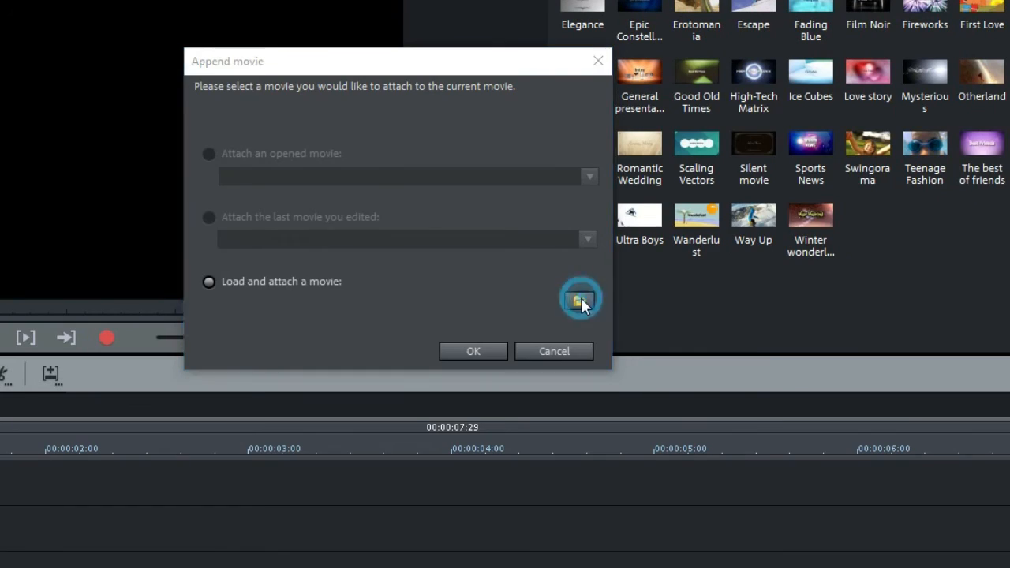
click(581, 300)
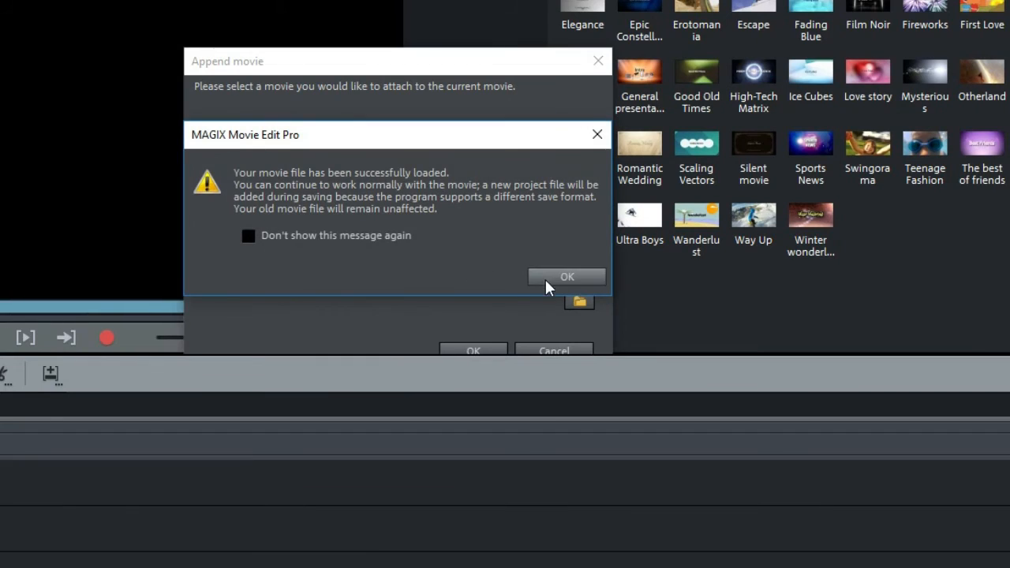
click(566, 276)
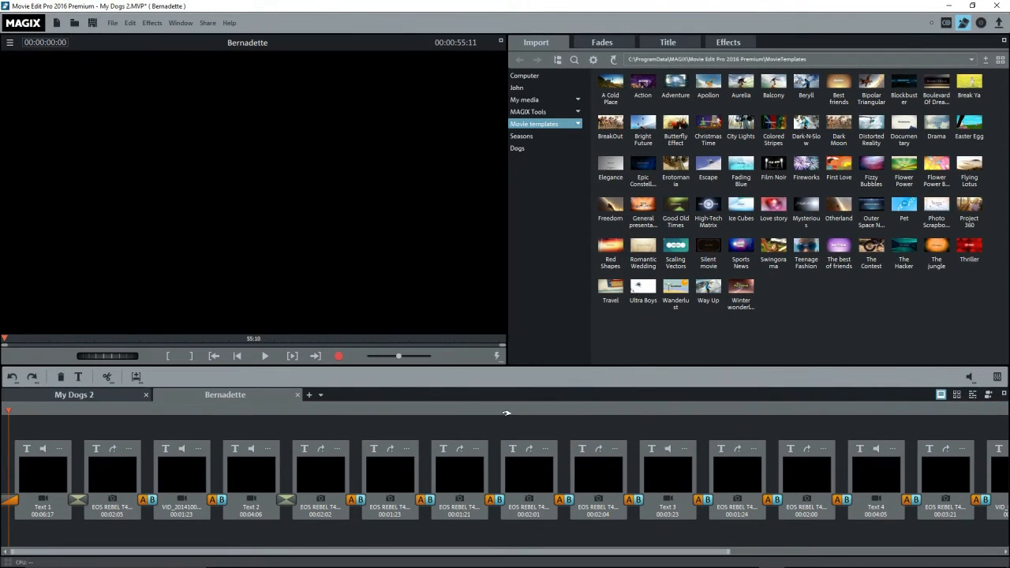
Switch to Timeline mode and send the dog-drinking photo to Photo Designer
click(970, 395)
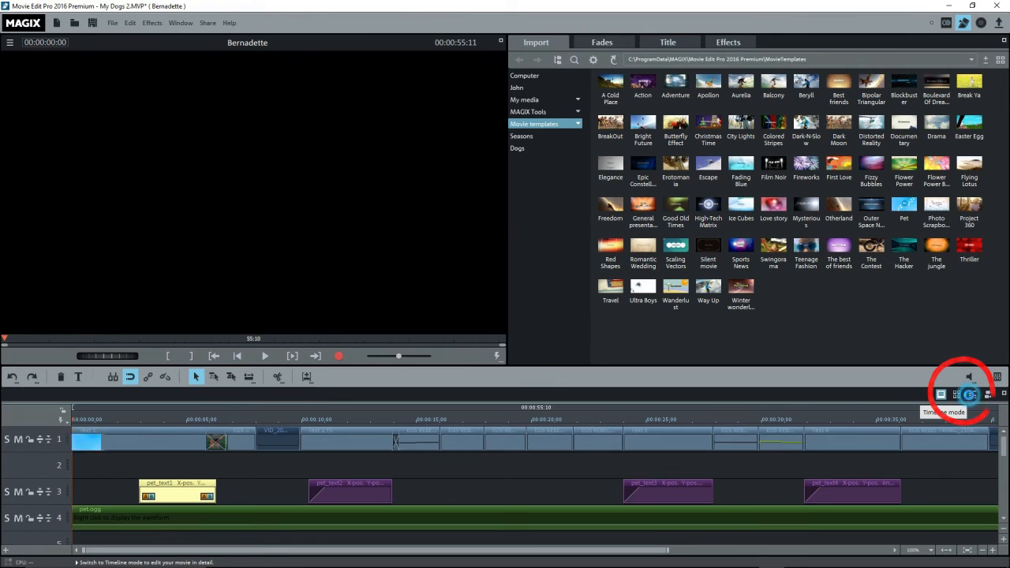
click(979, 395)
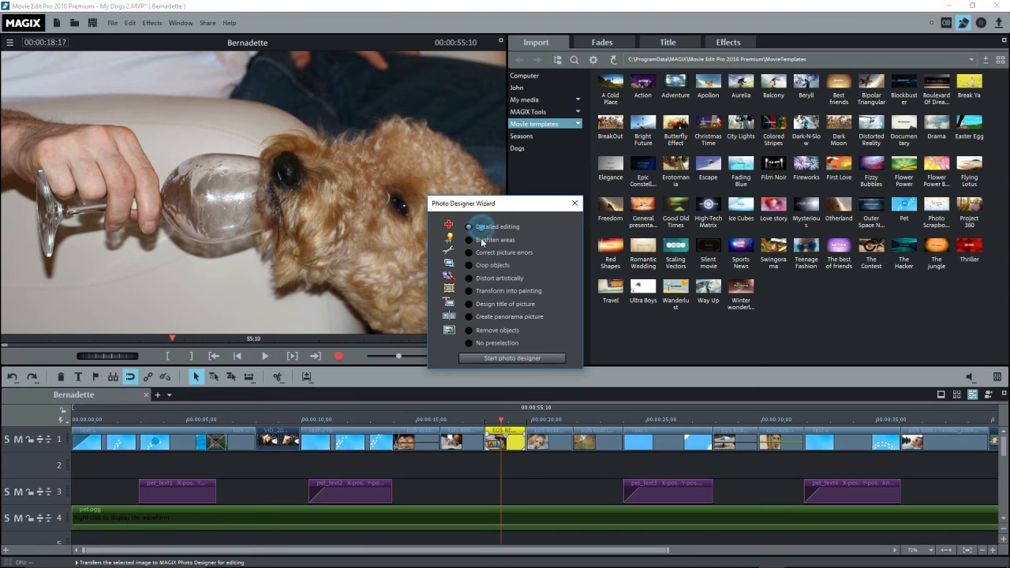
click(511, 359)
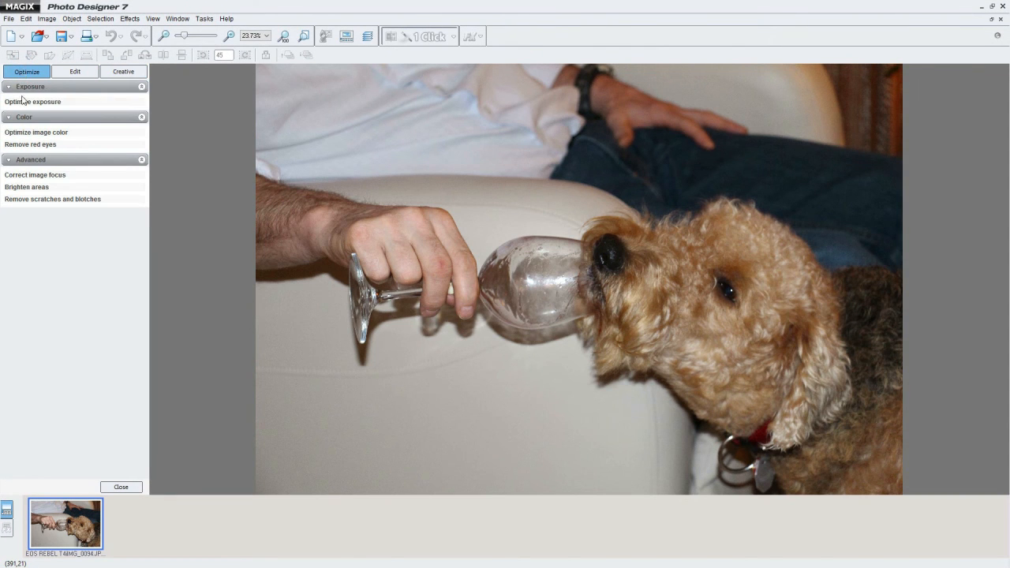
Apply Auto exposure to brighten the dog-drinking photo via Optimize exposure
click(32, 101)
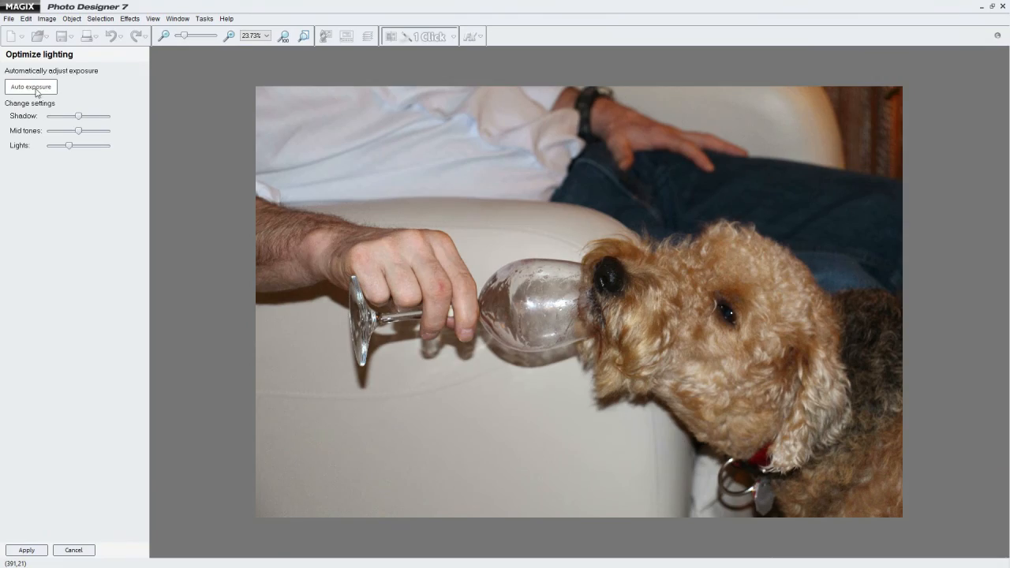
click(31, 87)
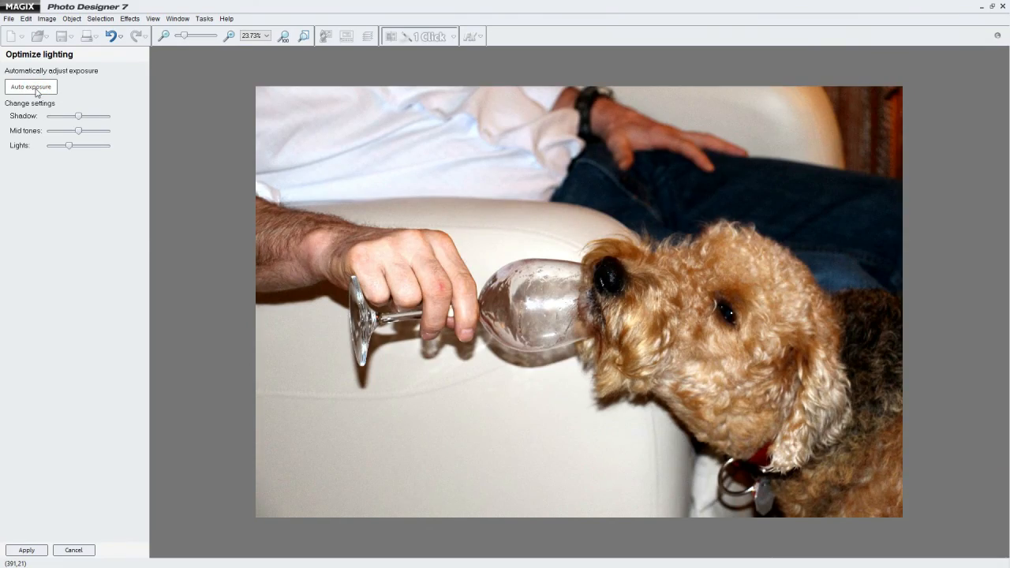